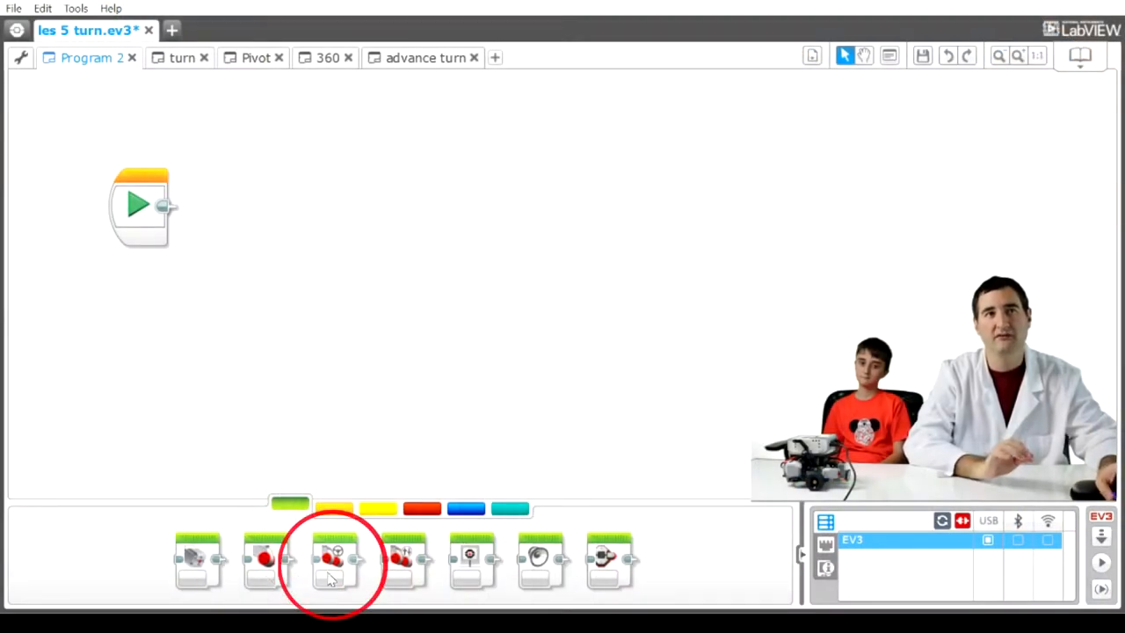
mouse_move(334, 560)
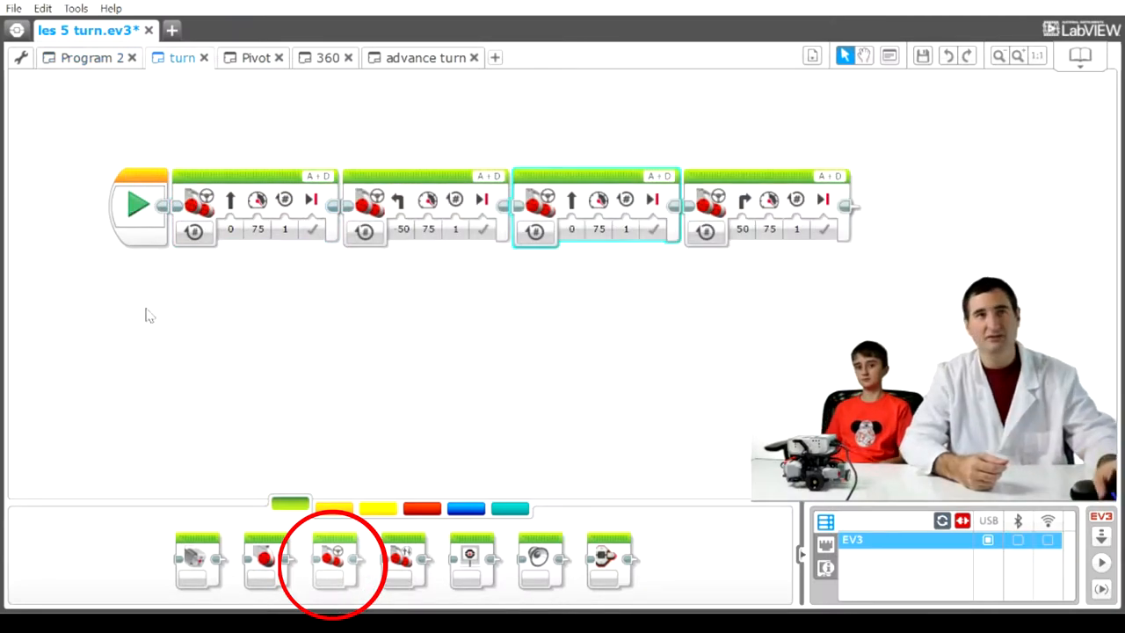
mouse_move(338, 563)
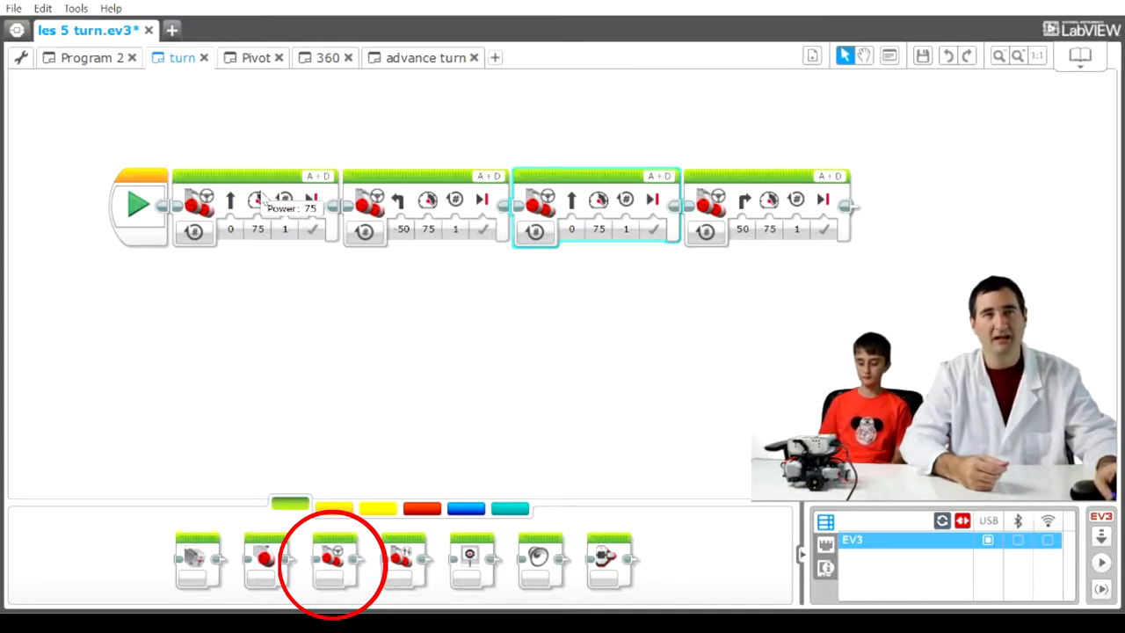
mouse_move(241, 249)
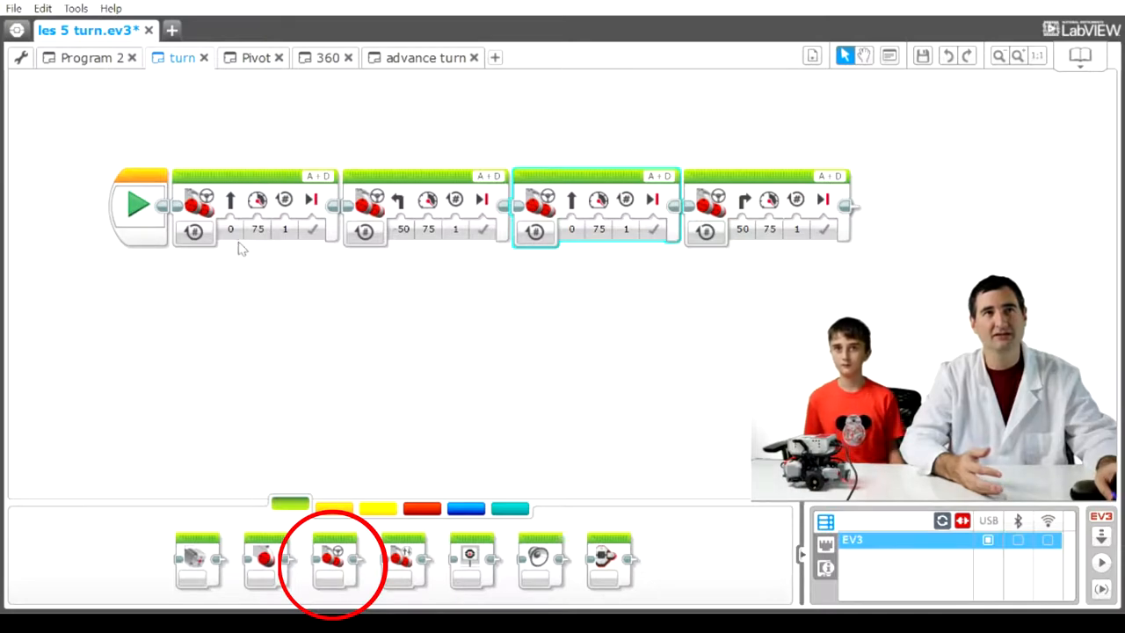
mouse_move(194, 230)
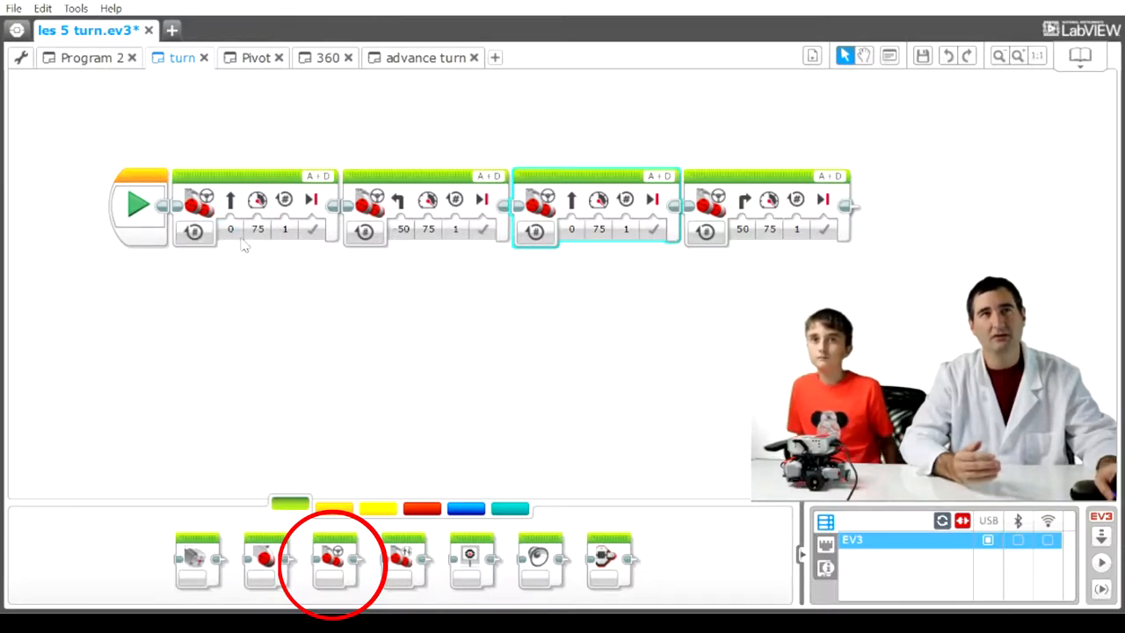
Step: Review the turn program's first move steering and rotations, then select the left-turning second move
left_click(230, 228)
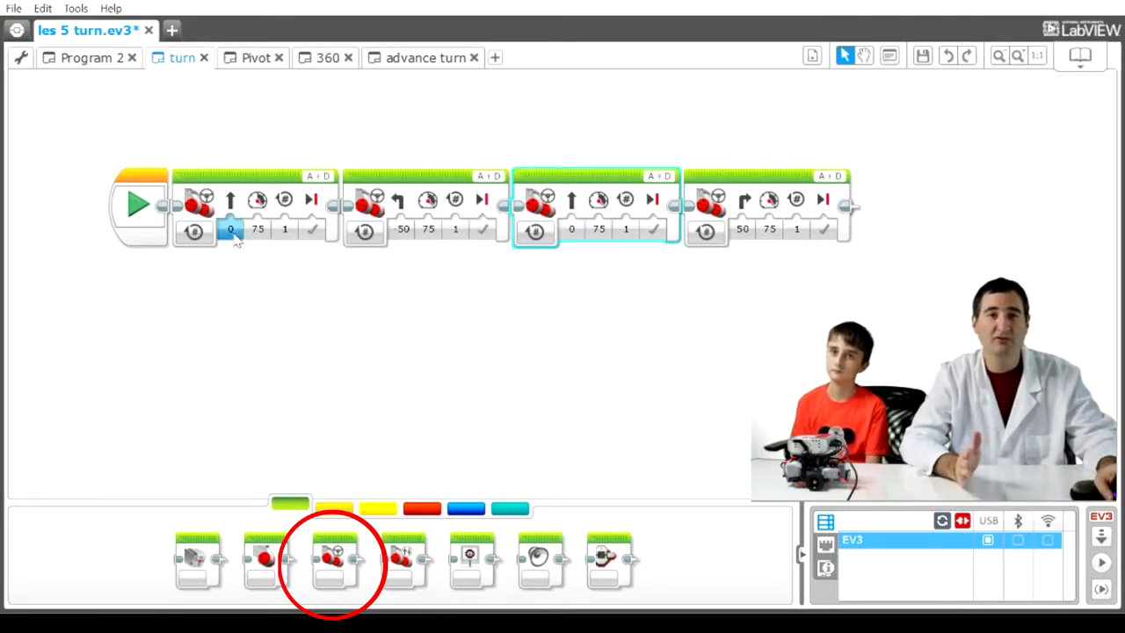
left_click(257, 229)
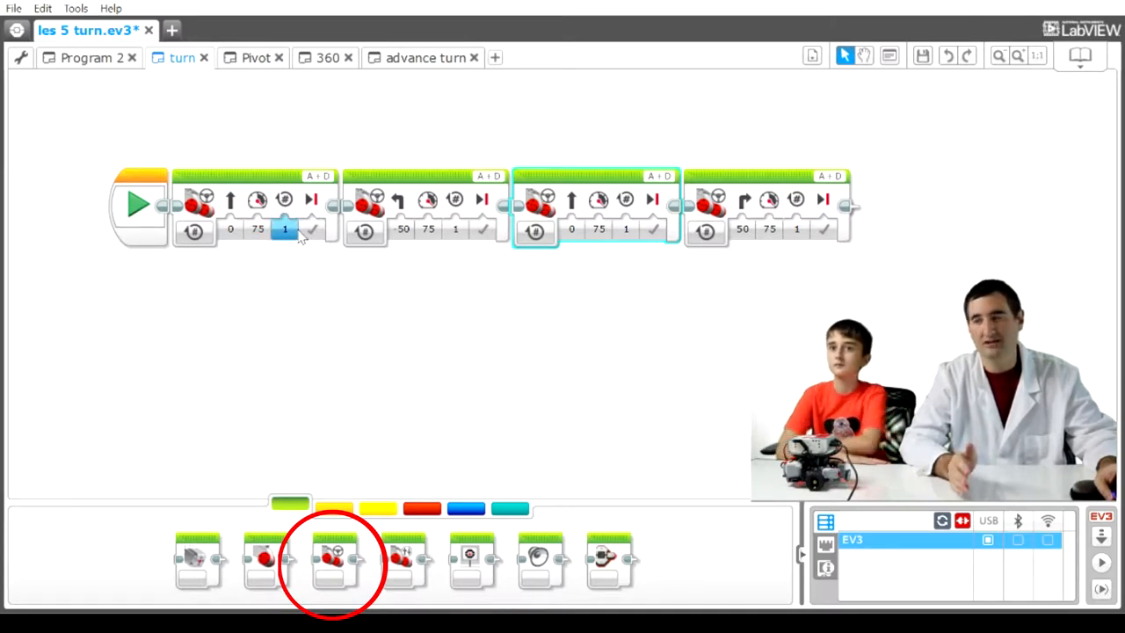
left_click(427, 206)
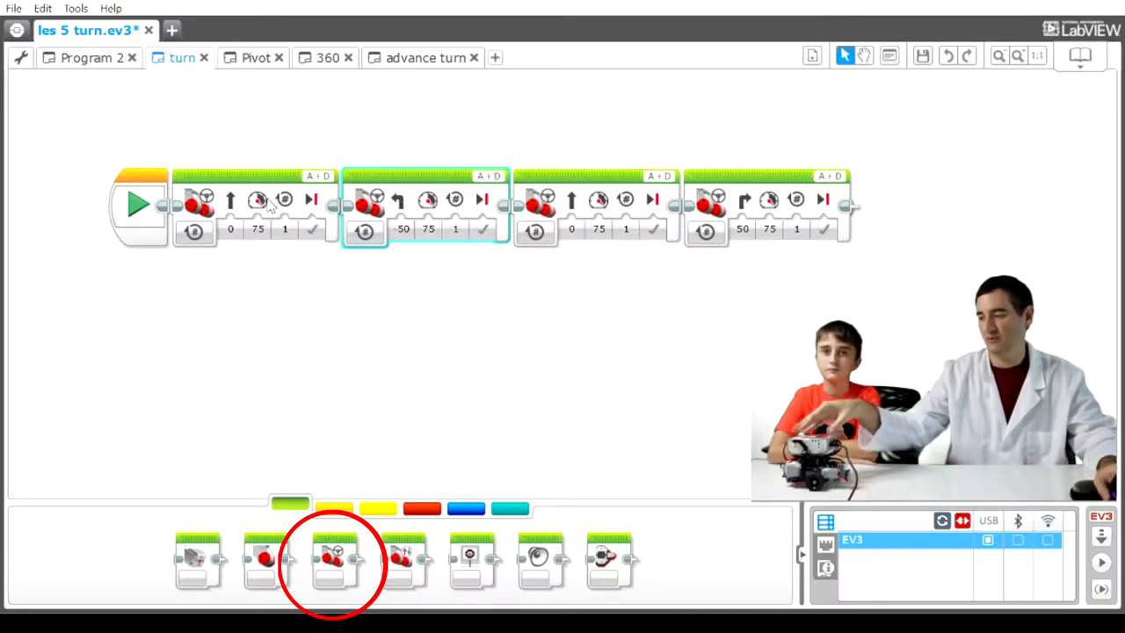
double_click(403, 230)
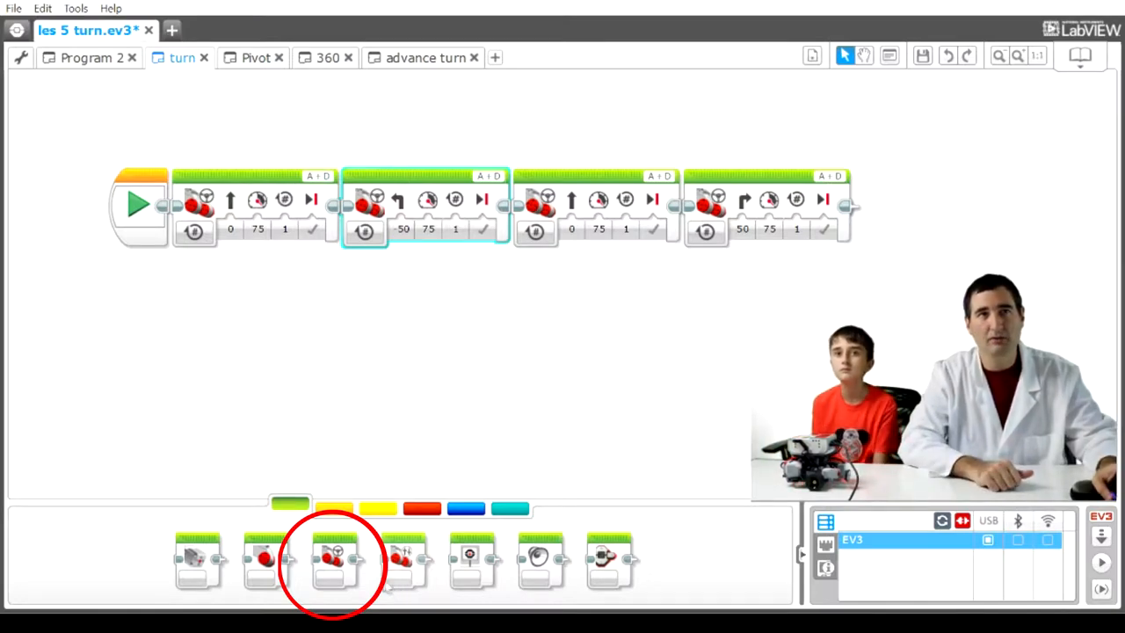
left_click_drag(334, 558, 409, 330)
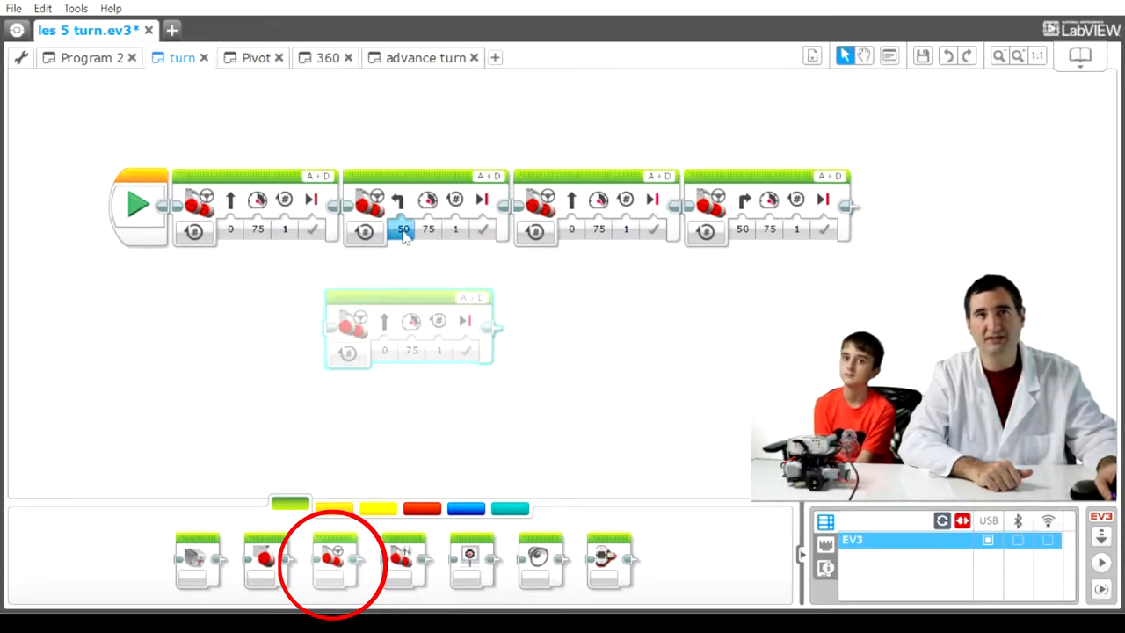
left_click(404, 230)
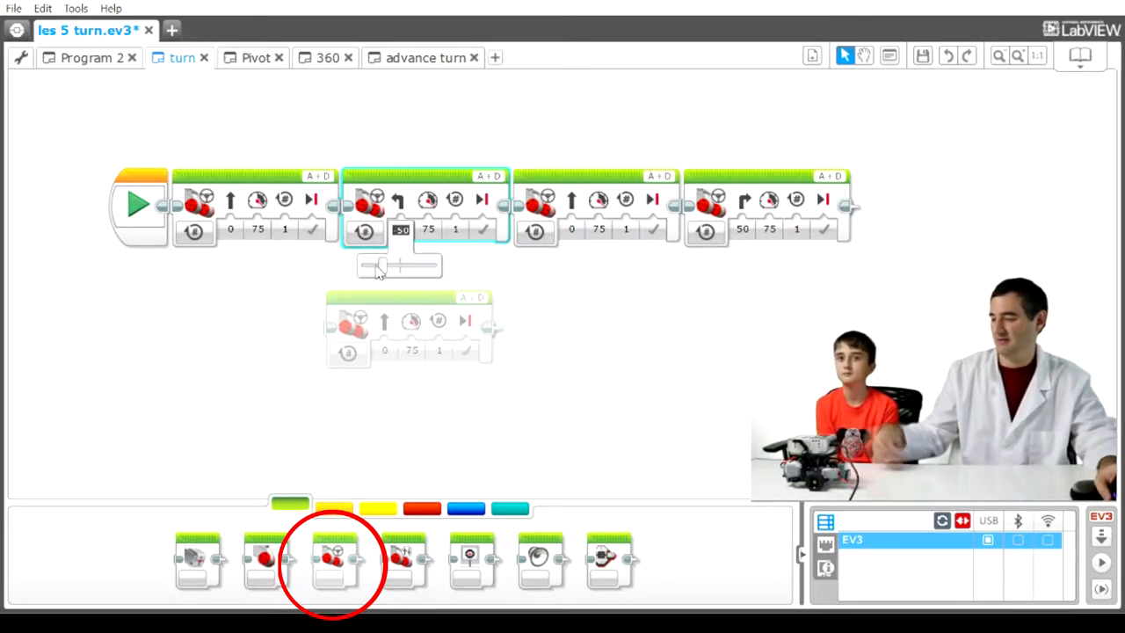
mouse_move(466, 316)
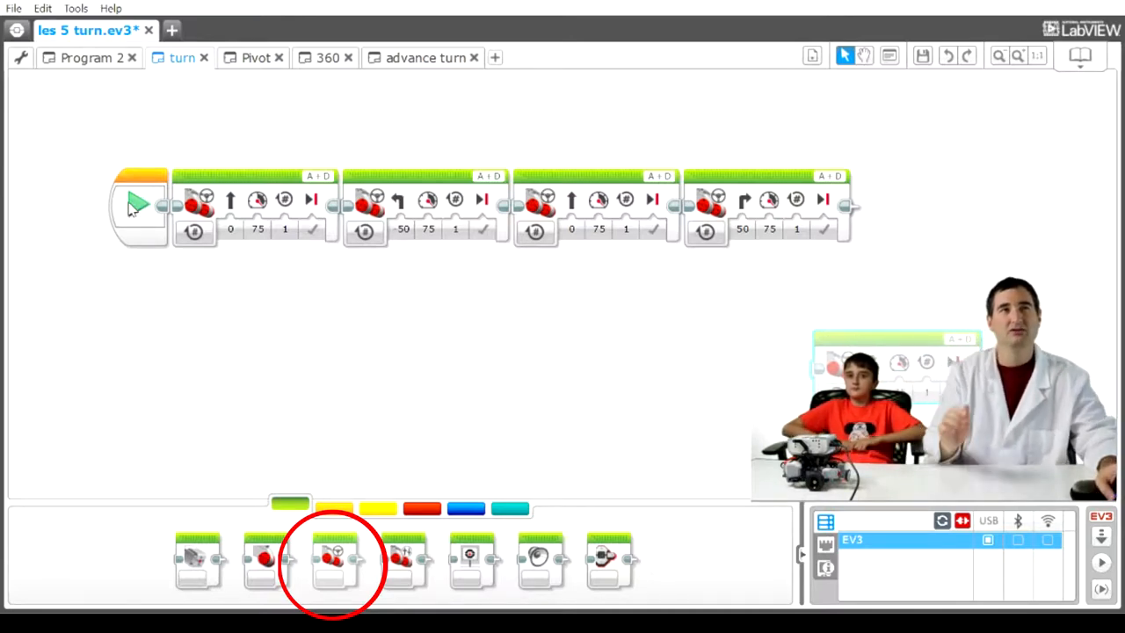
left_click(138, 204)
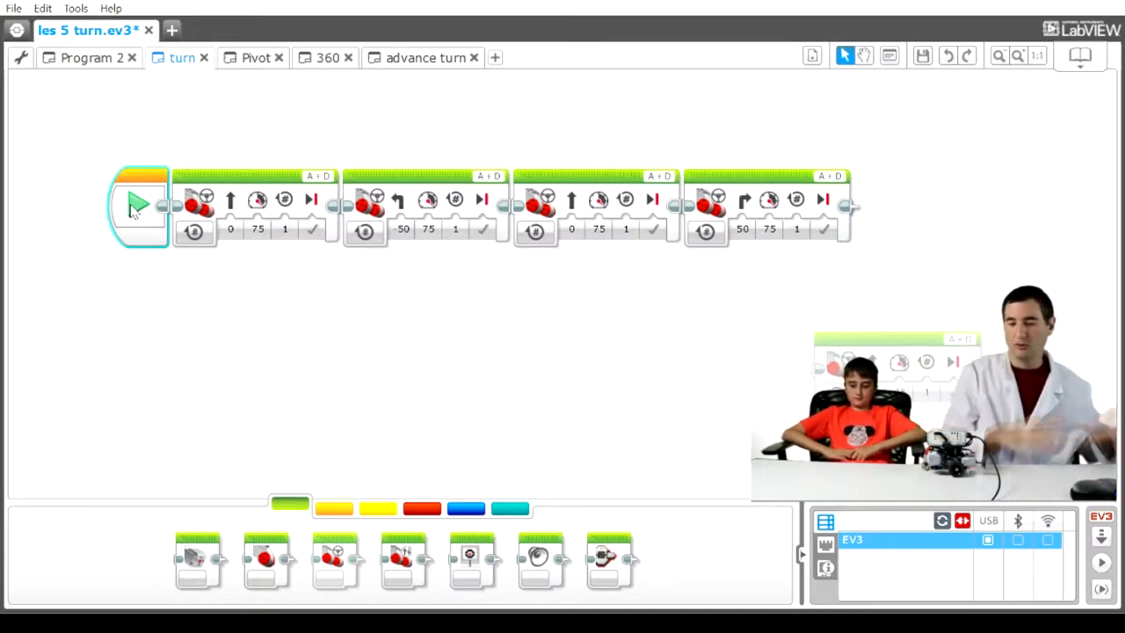
mouse_move(606, 374)
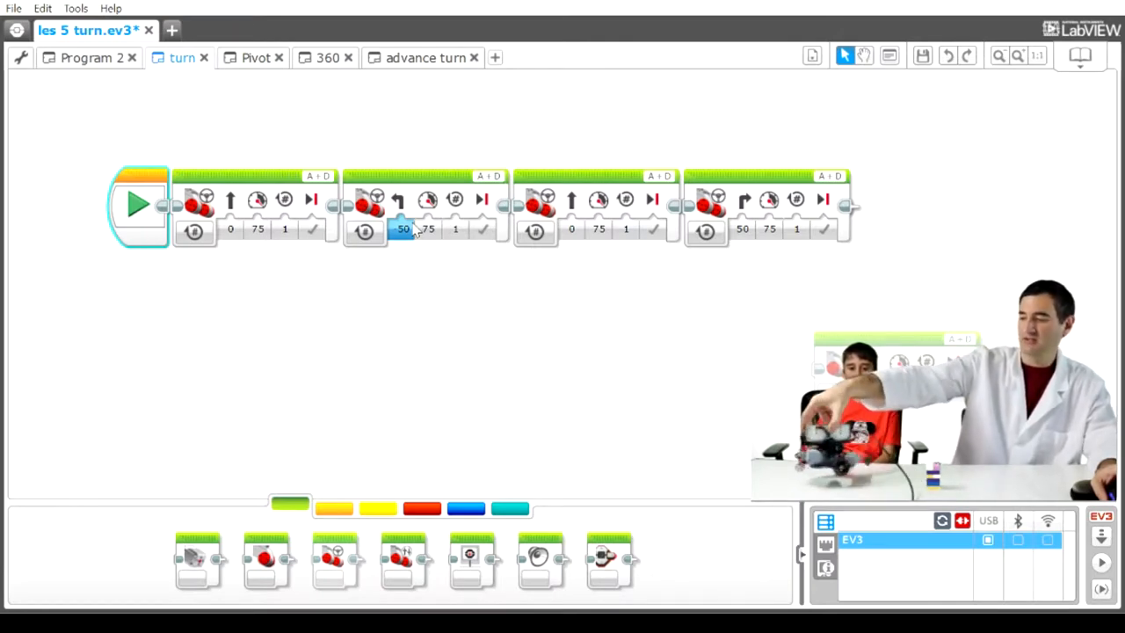
Step: Change the second move's steering from -50 to -100 and select the turn program's Start block
left_click(403, 230)
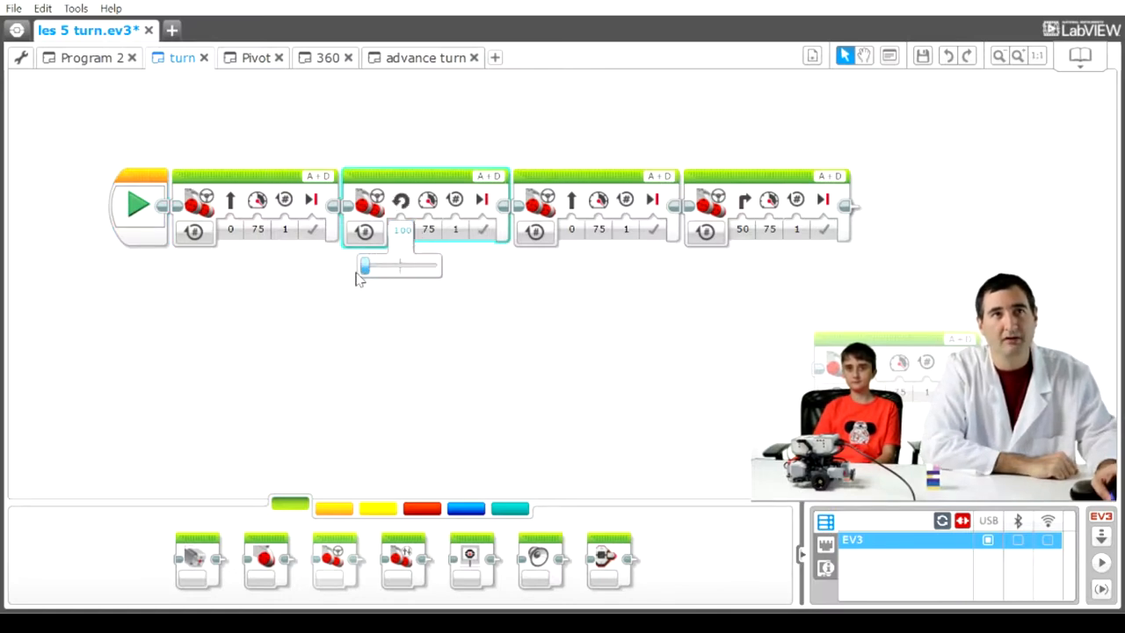
left_click(403, 228)
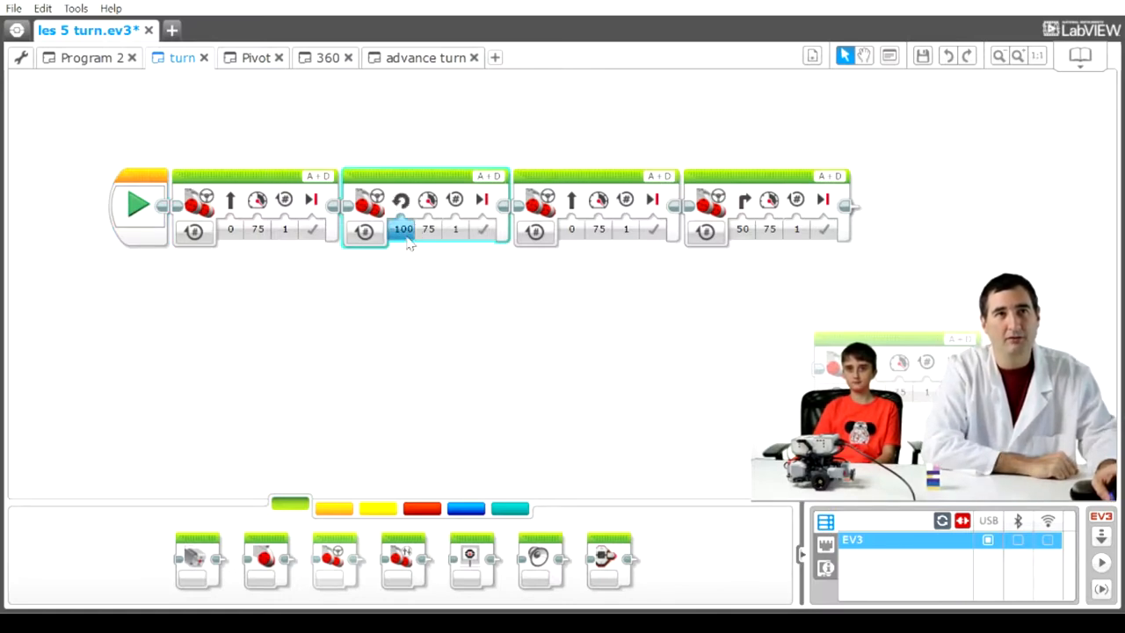
mouse_move(97, 207)
type("-100")
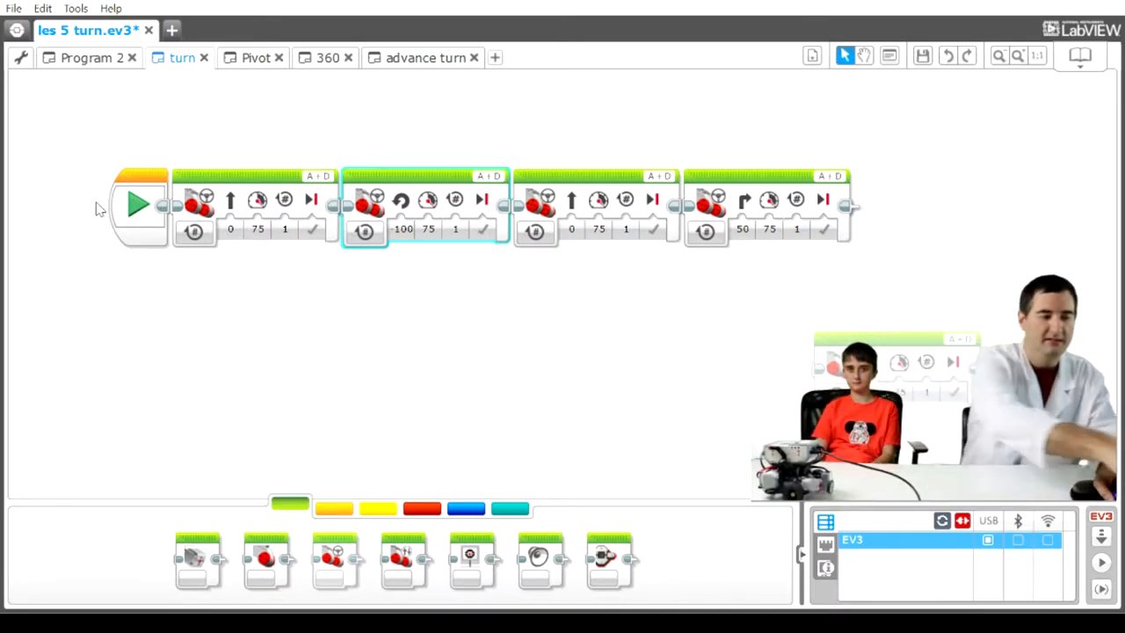
left_click(138, 205)
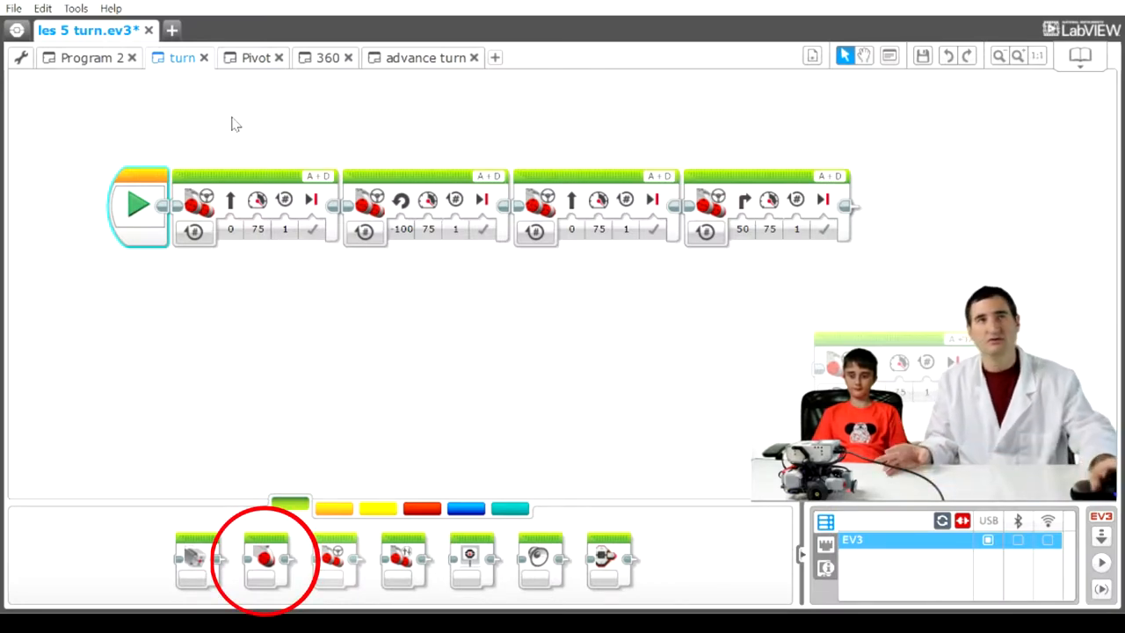
Step: In the Pivot program, add a new Large Motor block set to port A
left_click(256, 57)
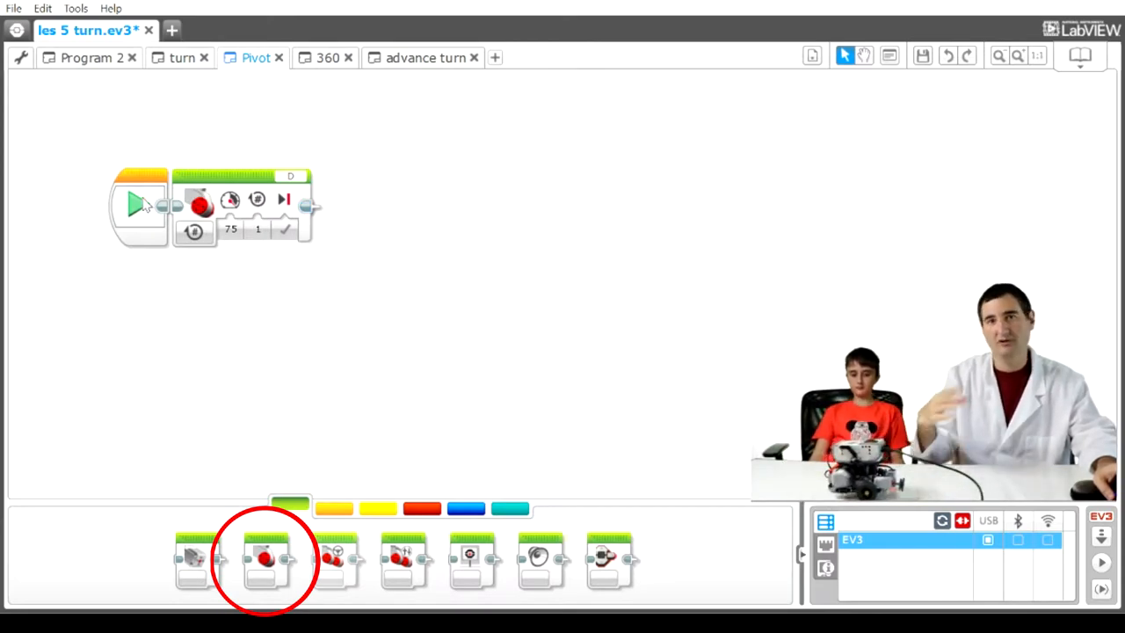
left_click(140, 206)
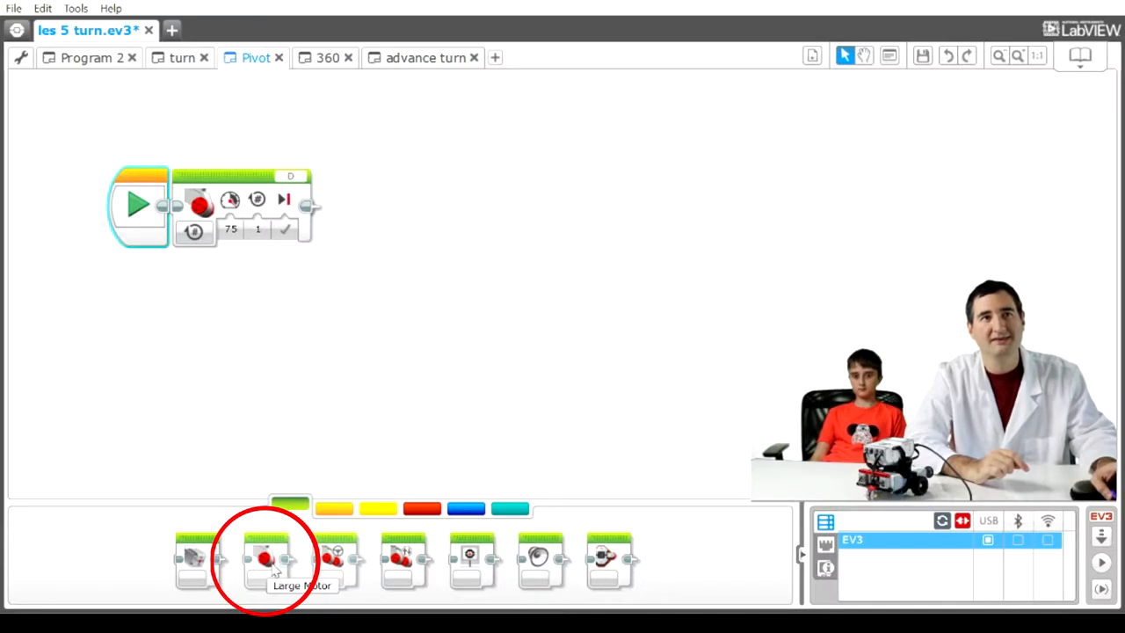
left_click_drag(267, 560, 466, 159)
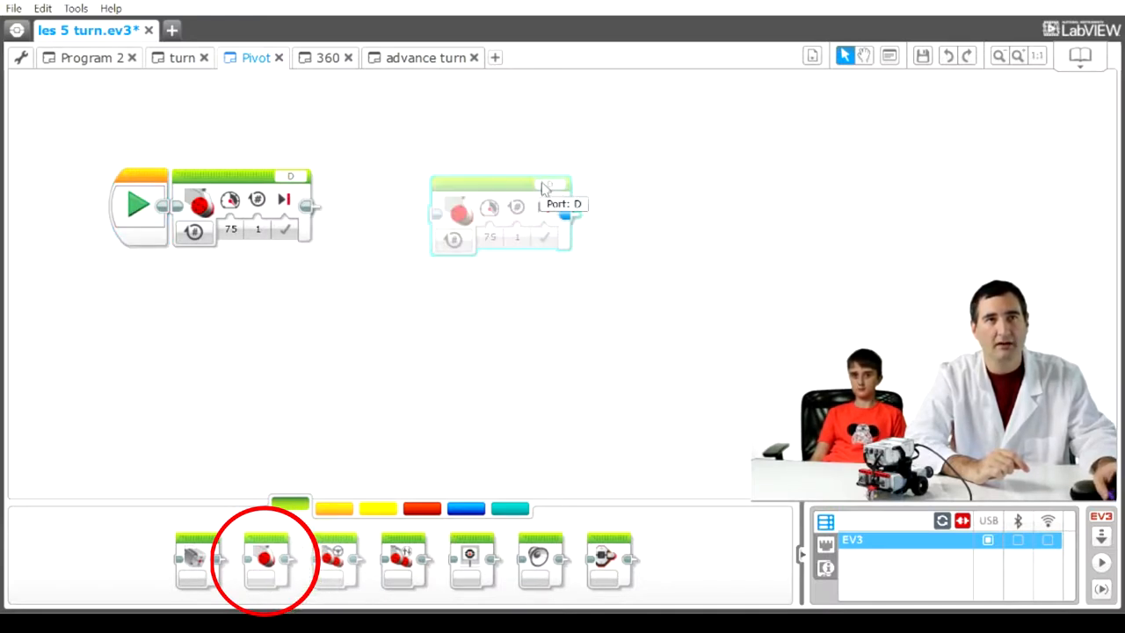
left_click(549, 184)
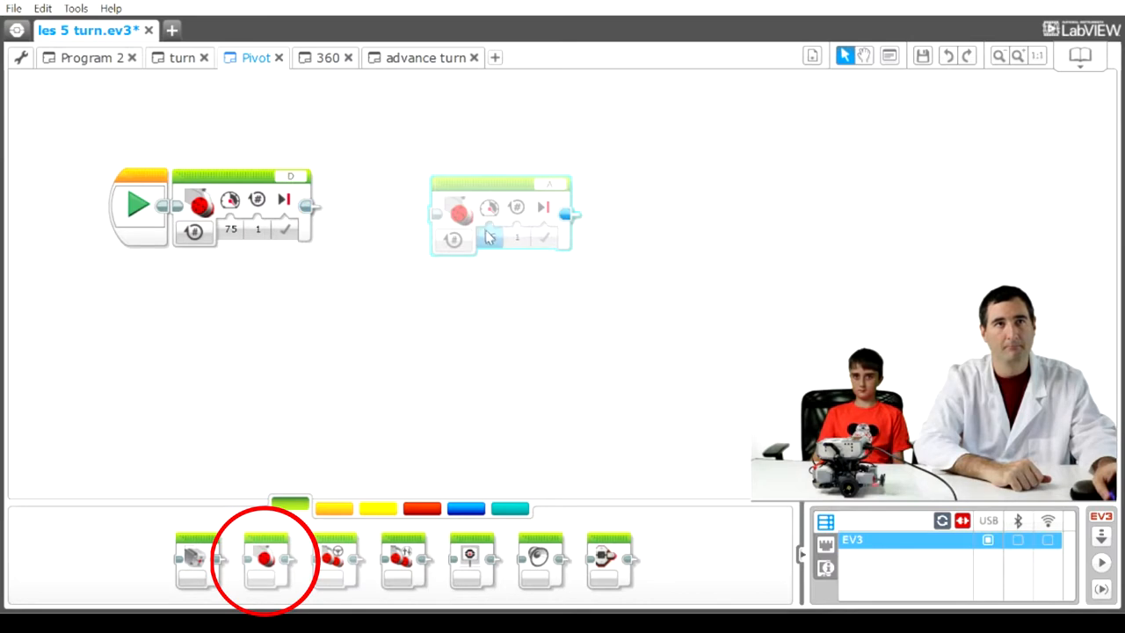
Step: Replace the port D motor on the Start block with the port A single-motor block
left_click_drag(242, 202, 299, 356)
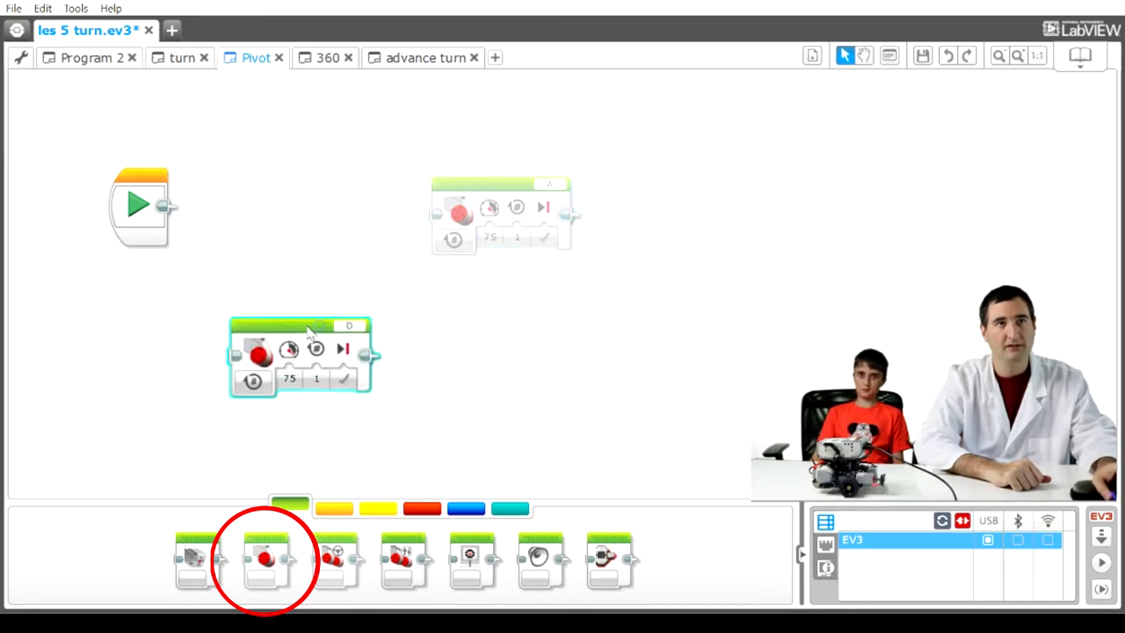
left_click(497, 183)
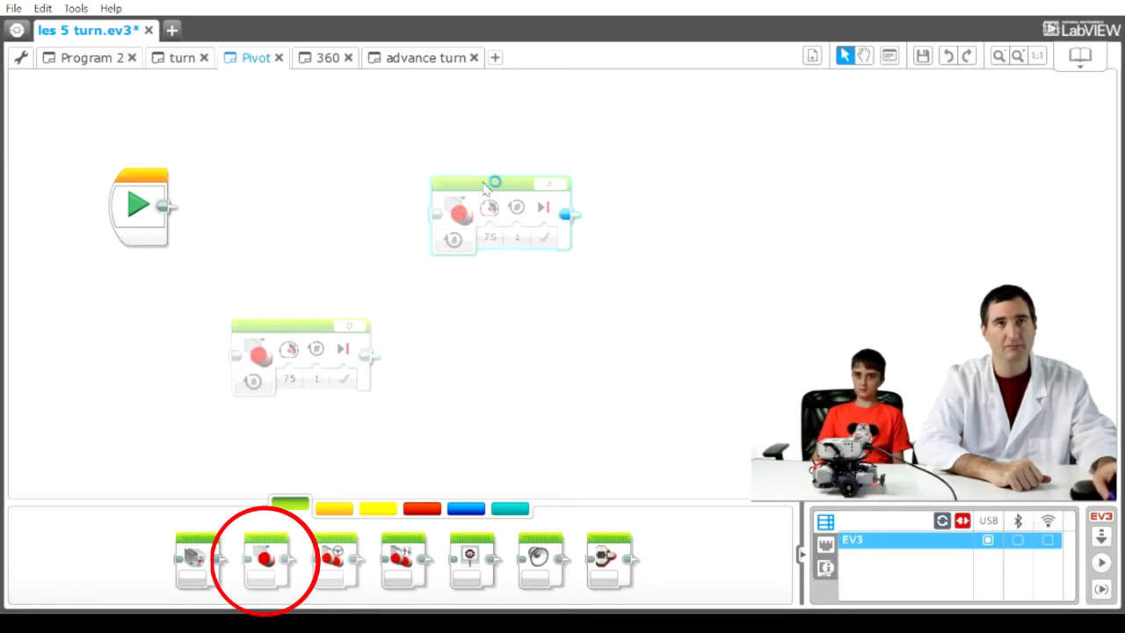
left_click_drag(499, 215, 241, 206)
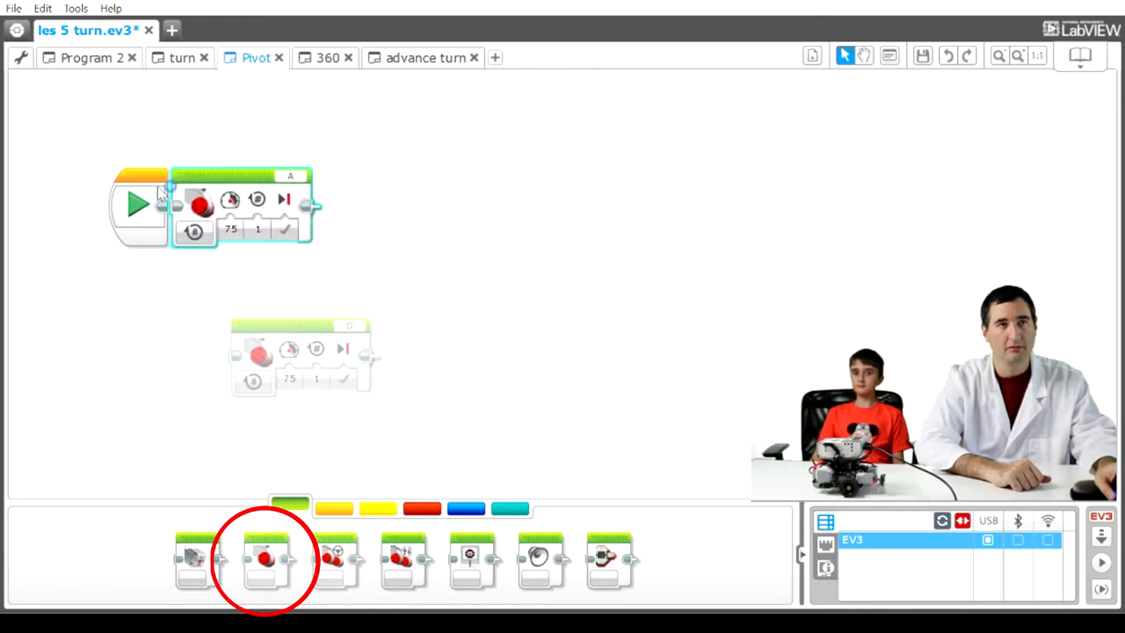
left_click(138, 205)
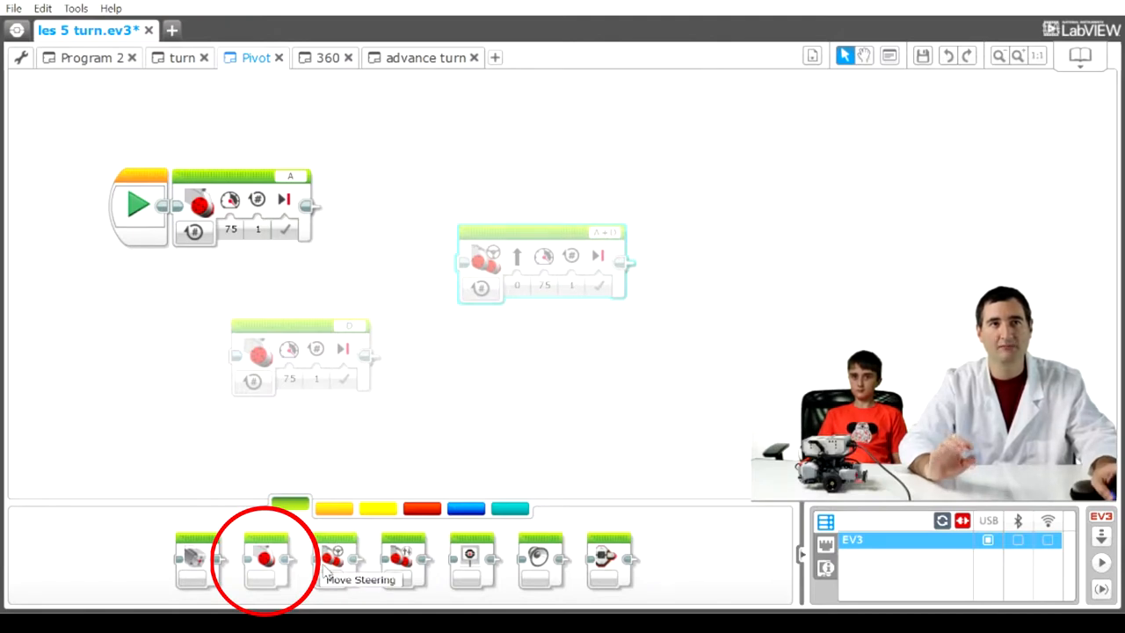
left_click(604, 232)
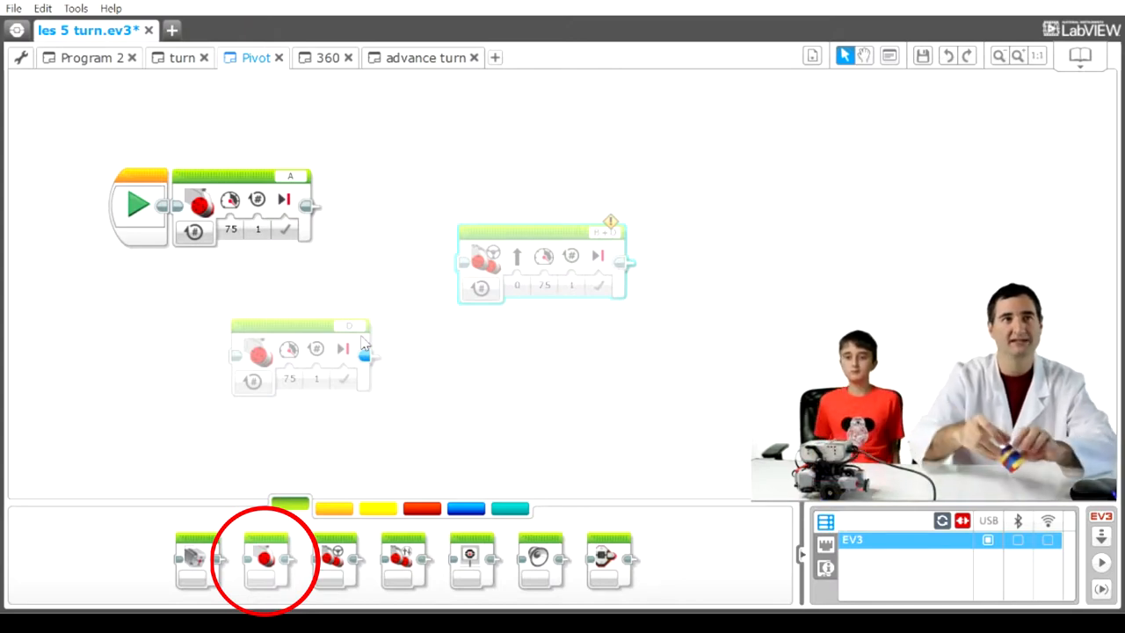
mouse_move(469, 604)
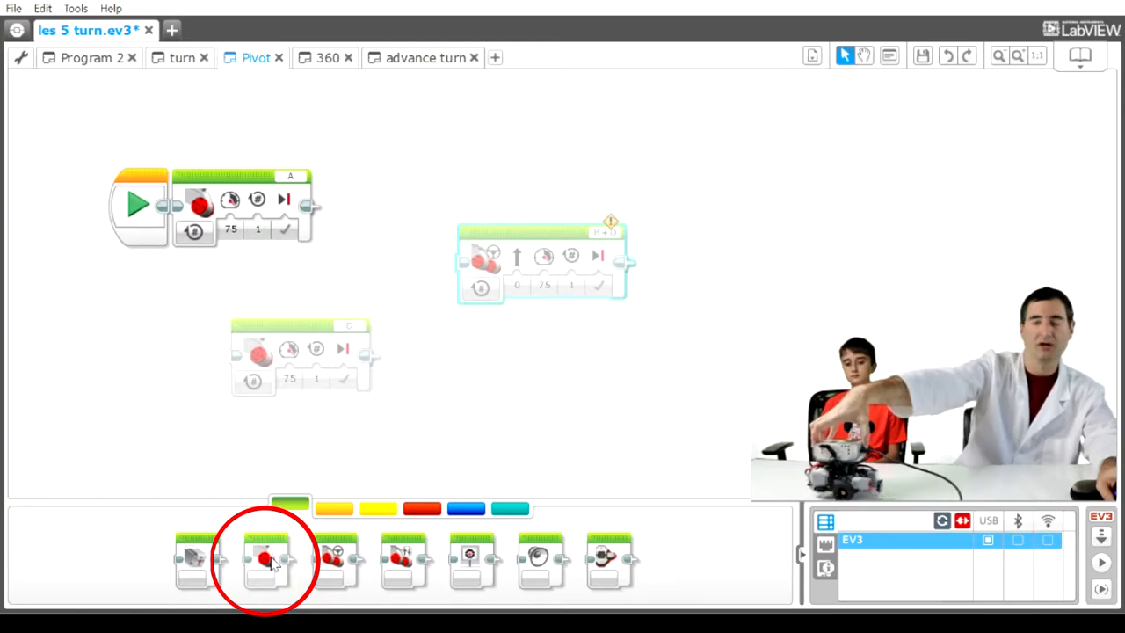
mouse_move(286, 558)
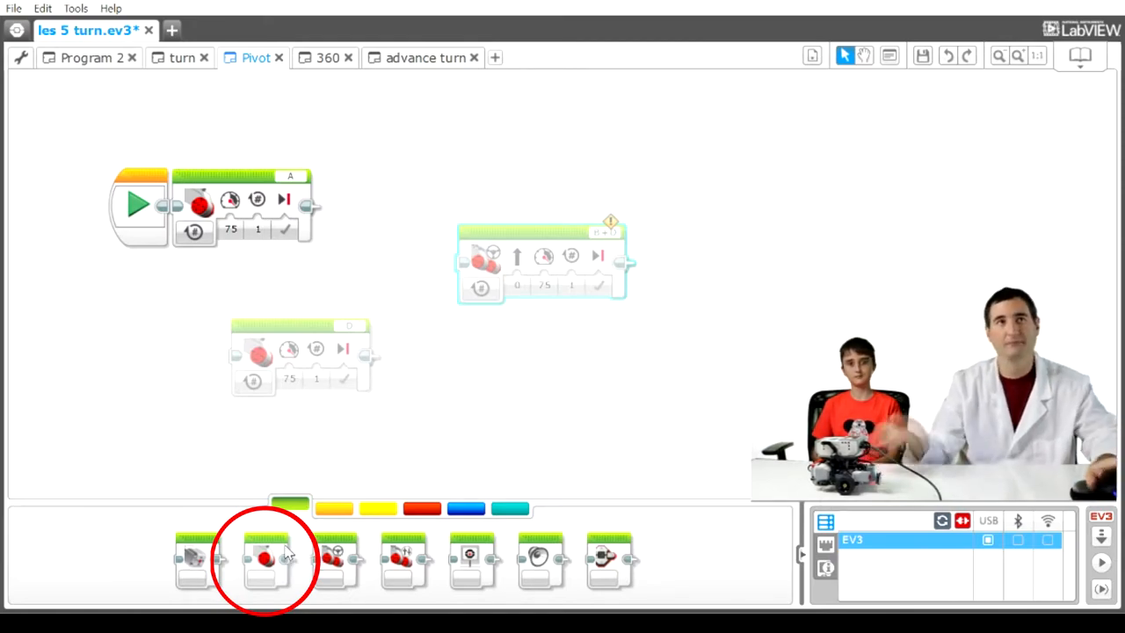
left_click(327, 57)
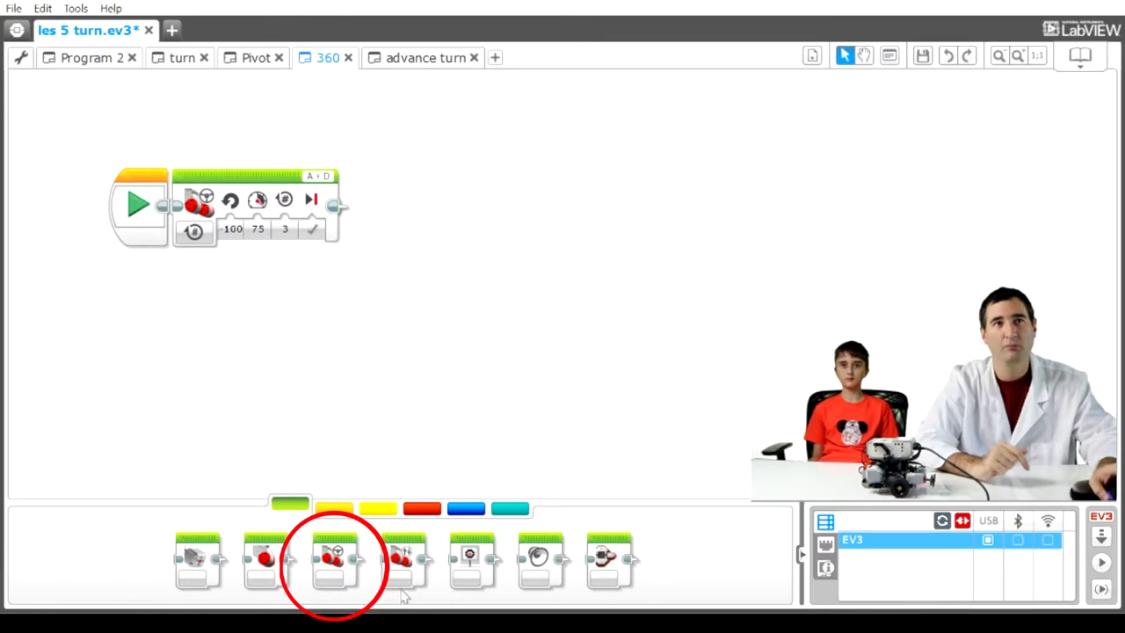
Step: Add a Move Steering block to the 360 program with steering -100 and 3 rotations
left_click_drag(334, 558, 466, 325)
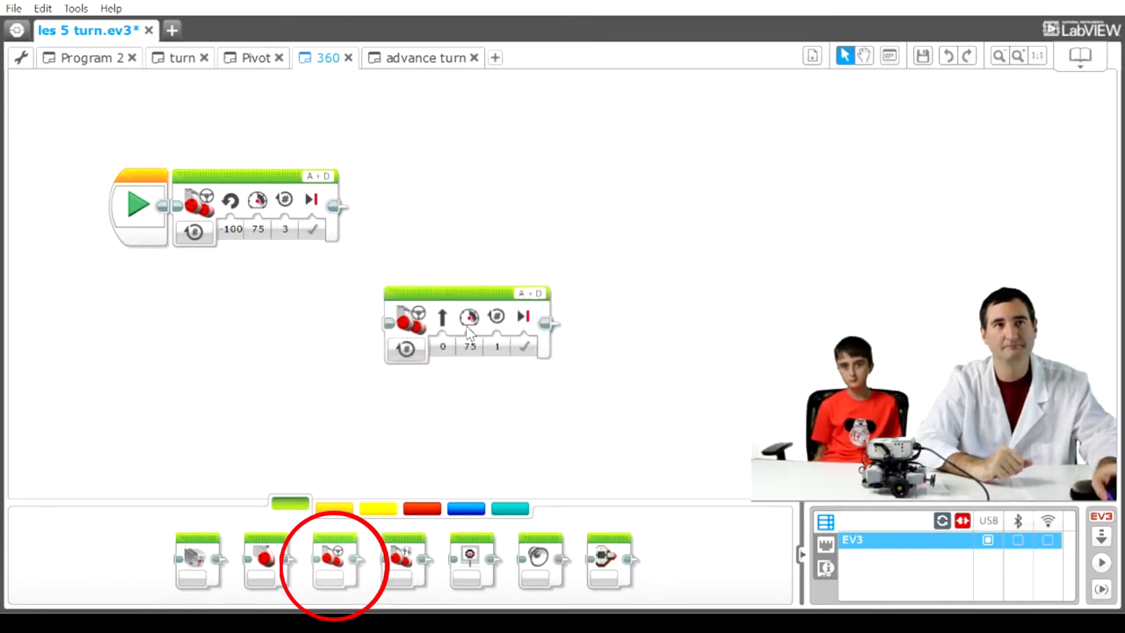
left_click(468, 317)
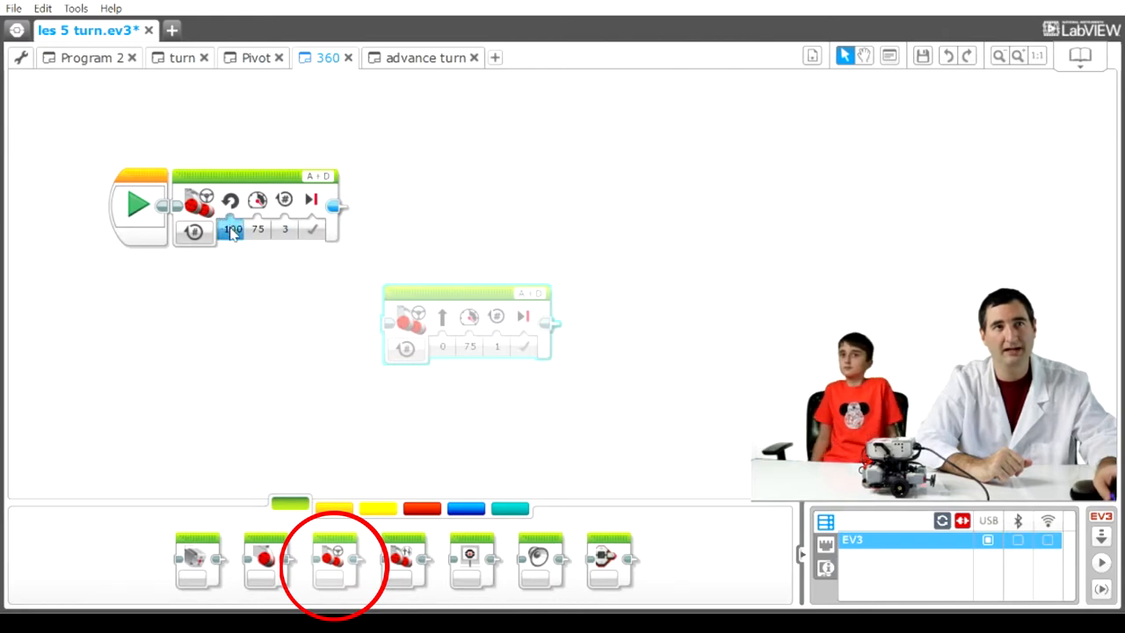
left_click(232, 230)
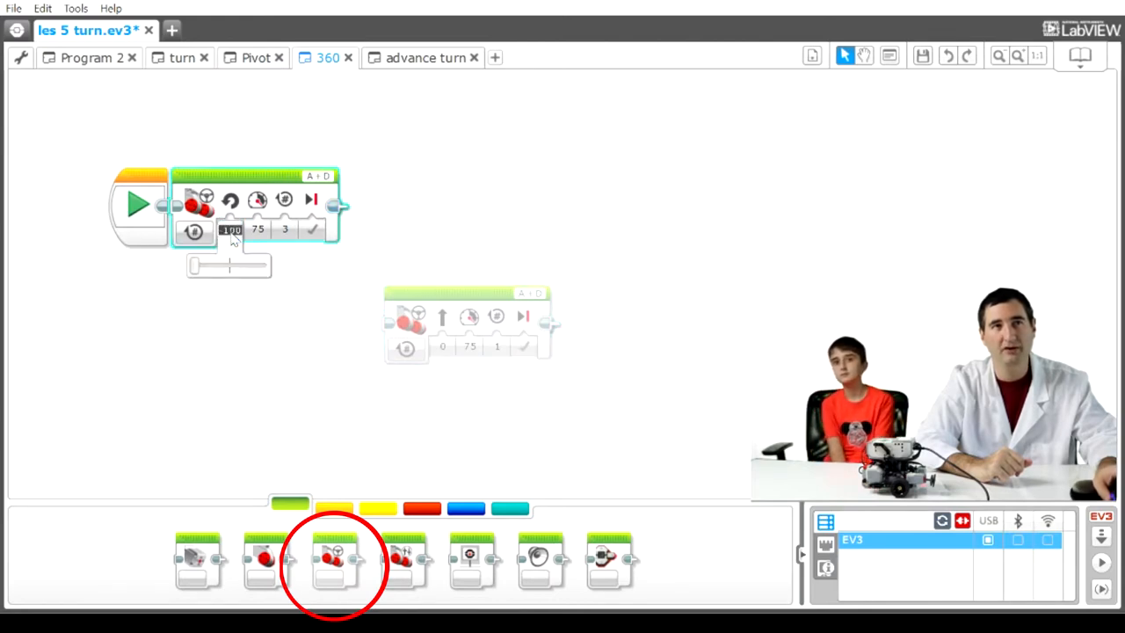
left_click(285, 228)
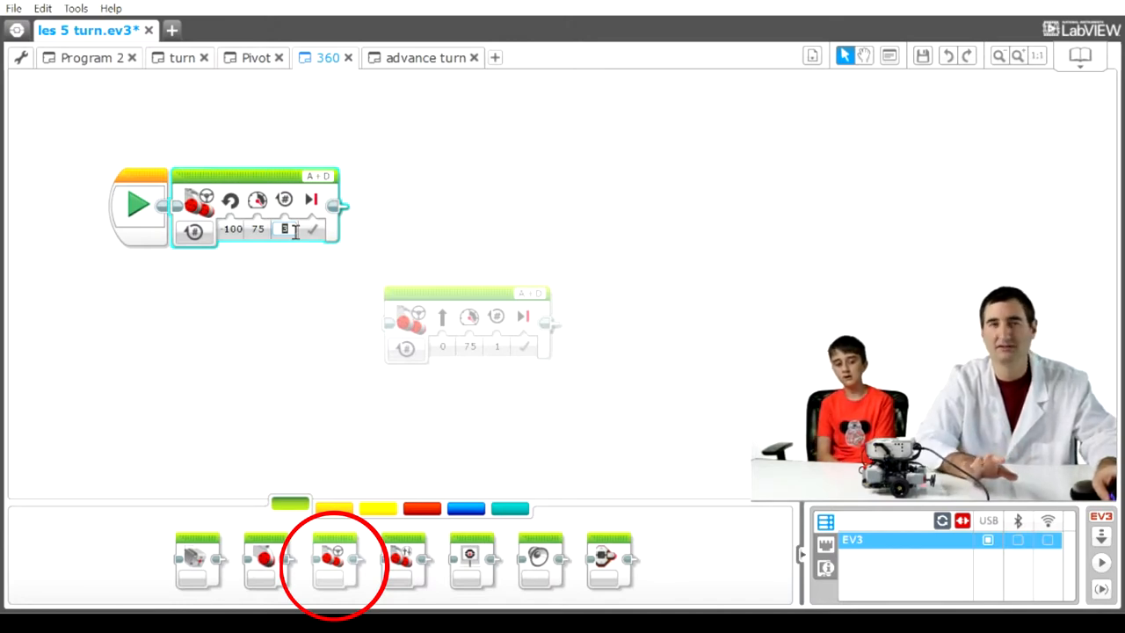
type("3")
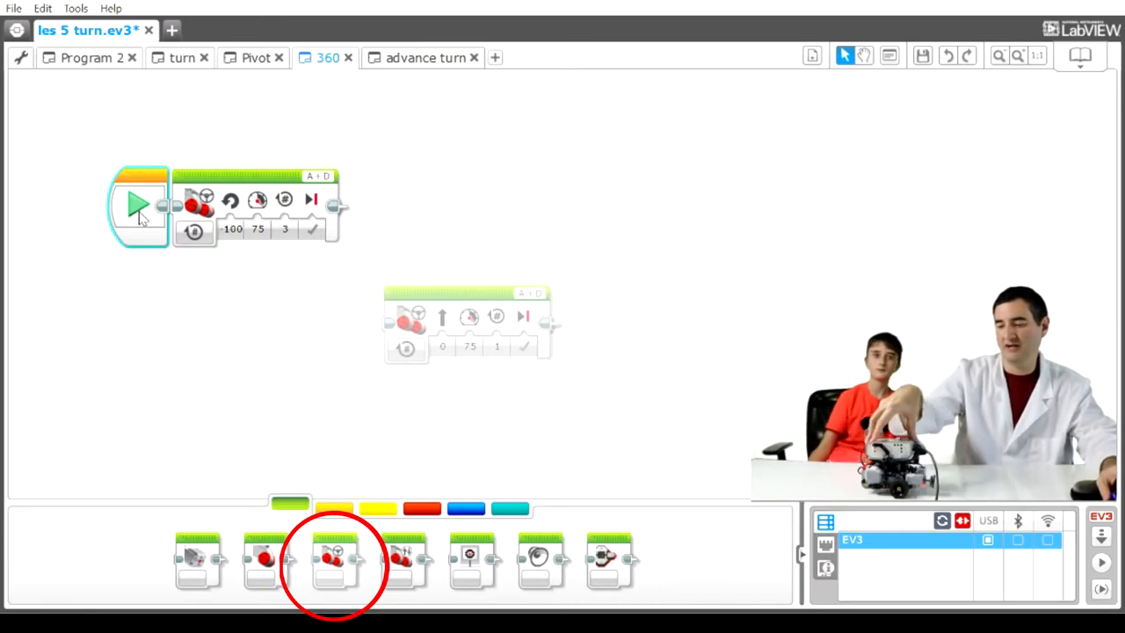
mouse_move(72, 292)
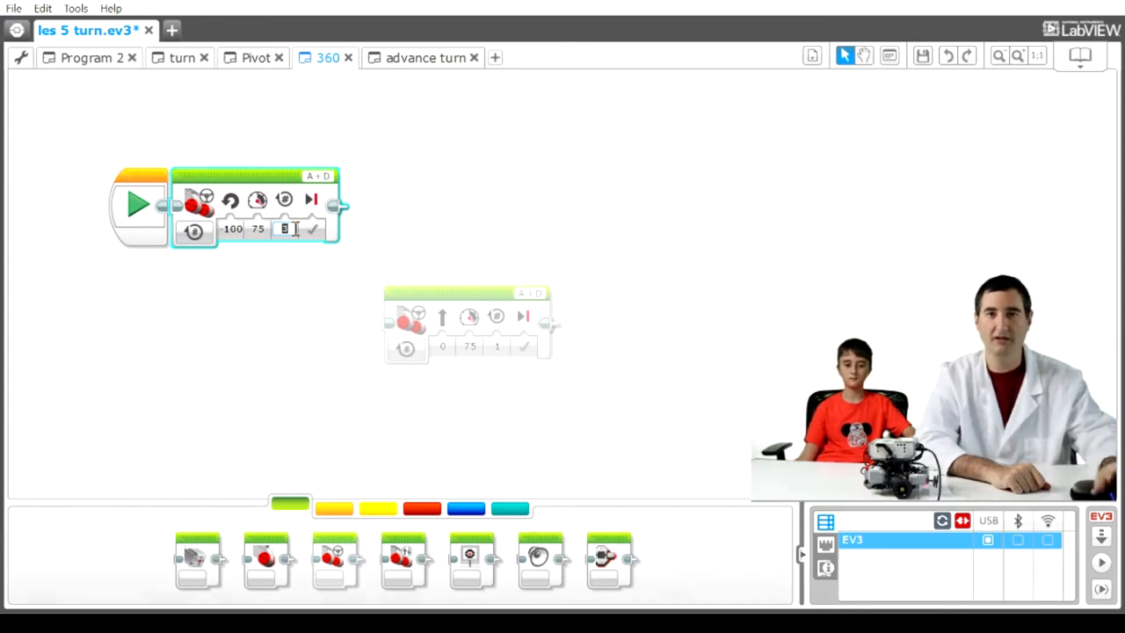
Step: Re-enter 3 as the 360 spin's rotation count
type("3")
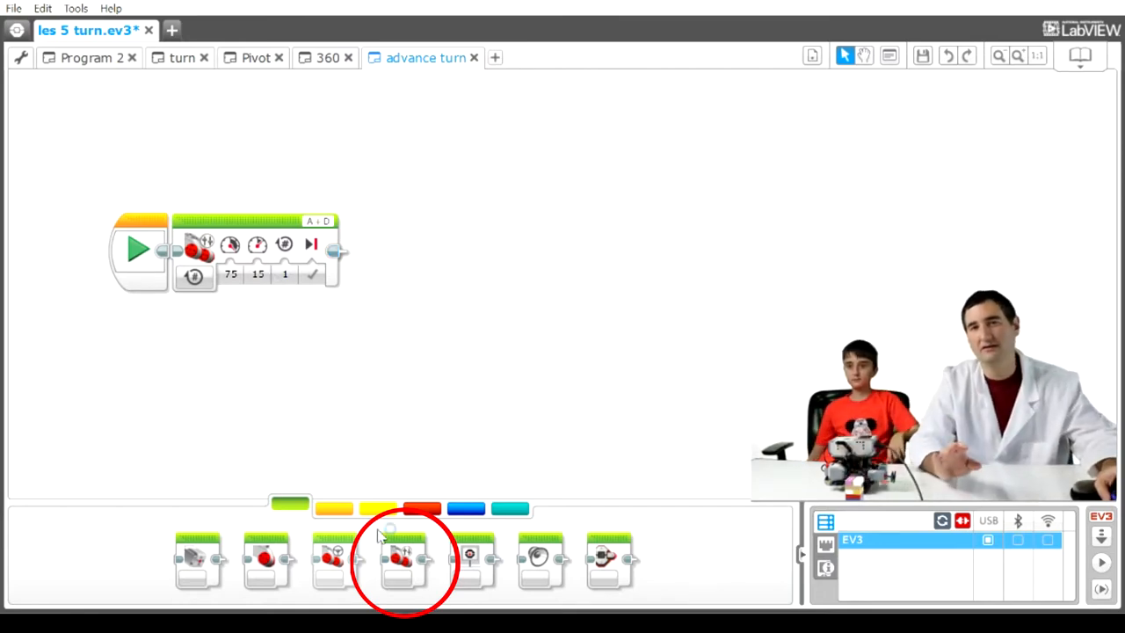
mouse_move(403, 558)
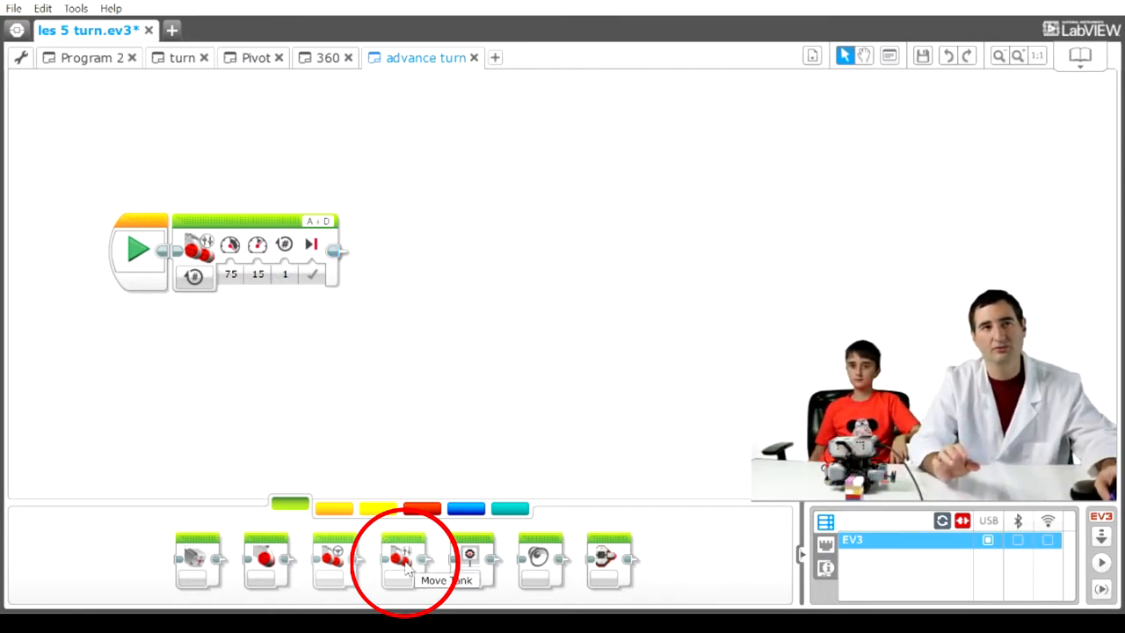
Step: Add a Move Tank block and switch the attached tank move to On for Seconds
left_click_drag(403, 560, 514, 347)
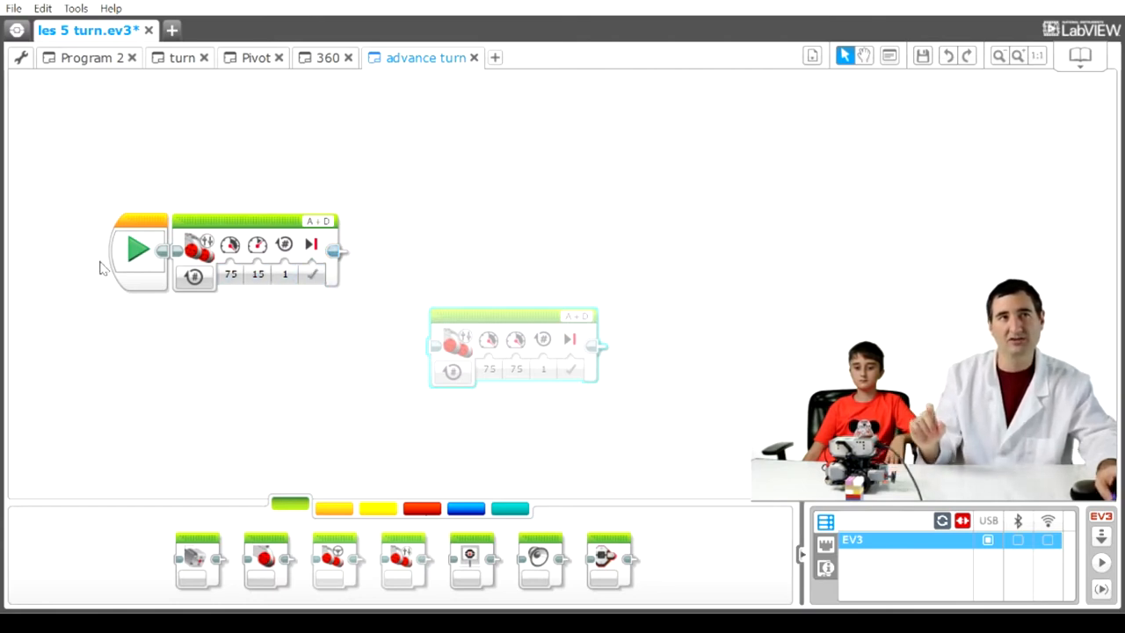
left_click(138, 251)
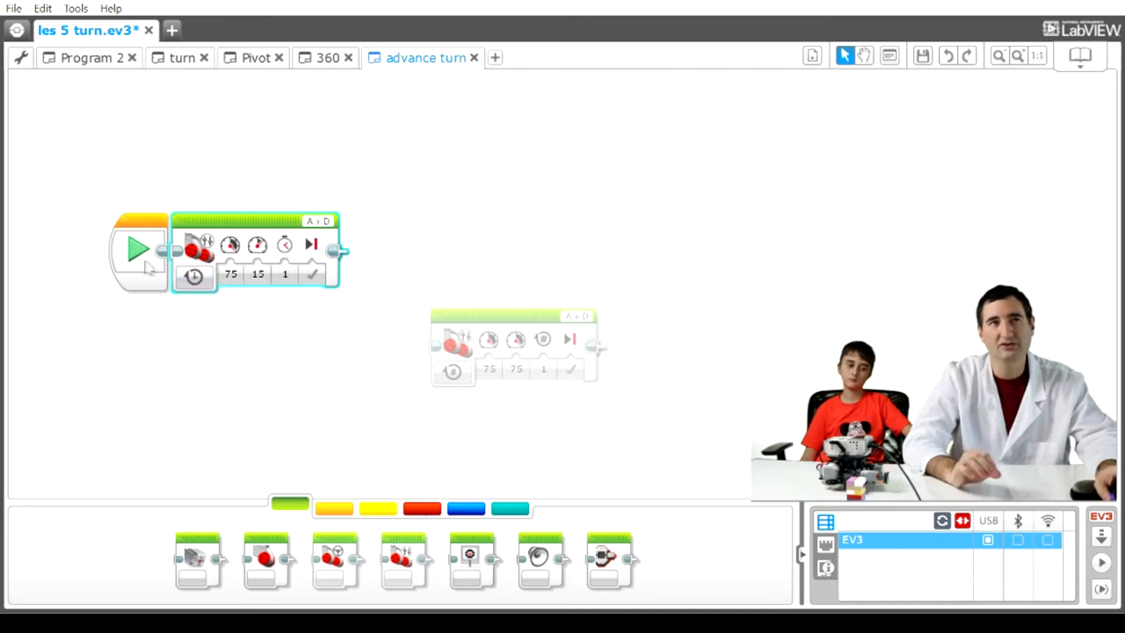
Step: Run the advance turn, raise the tank move's second power from 15 to 76, and rerun
left_click(138, 251)
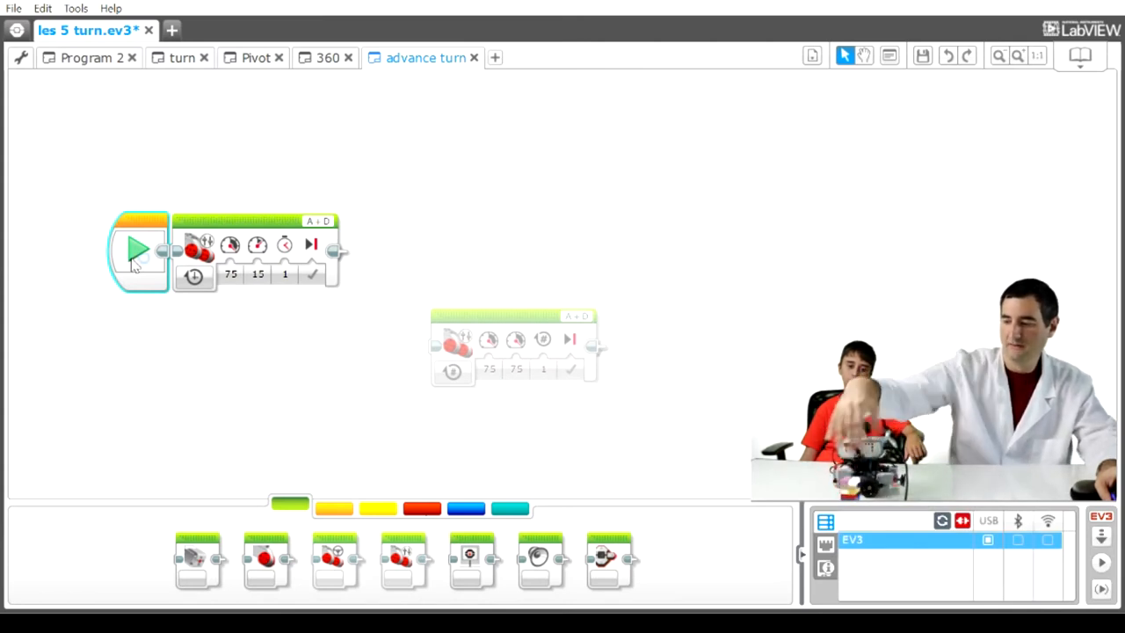
left_click(257, 274)
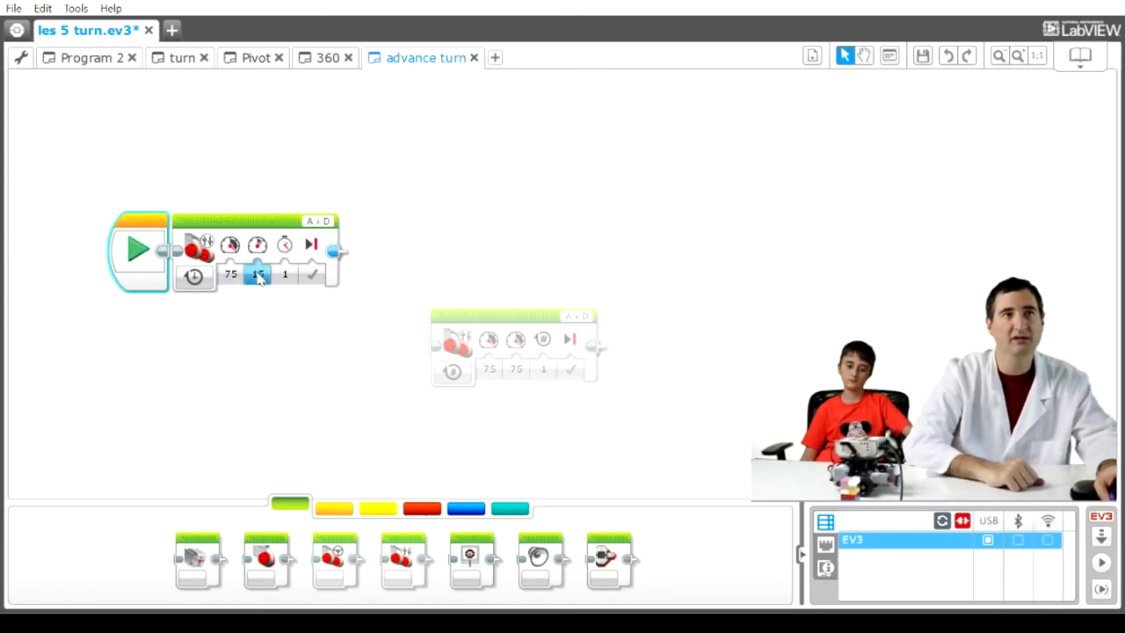
left_click(257, 273)
type("40")
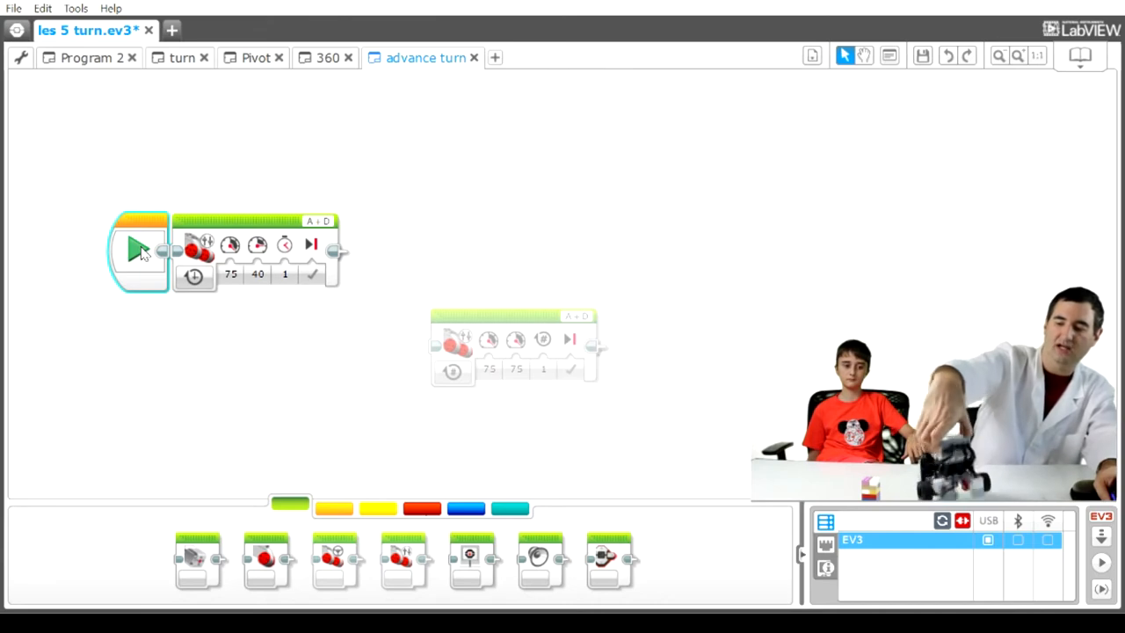
left_click(258, 274)
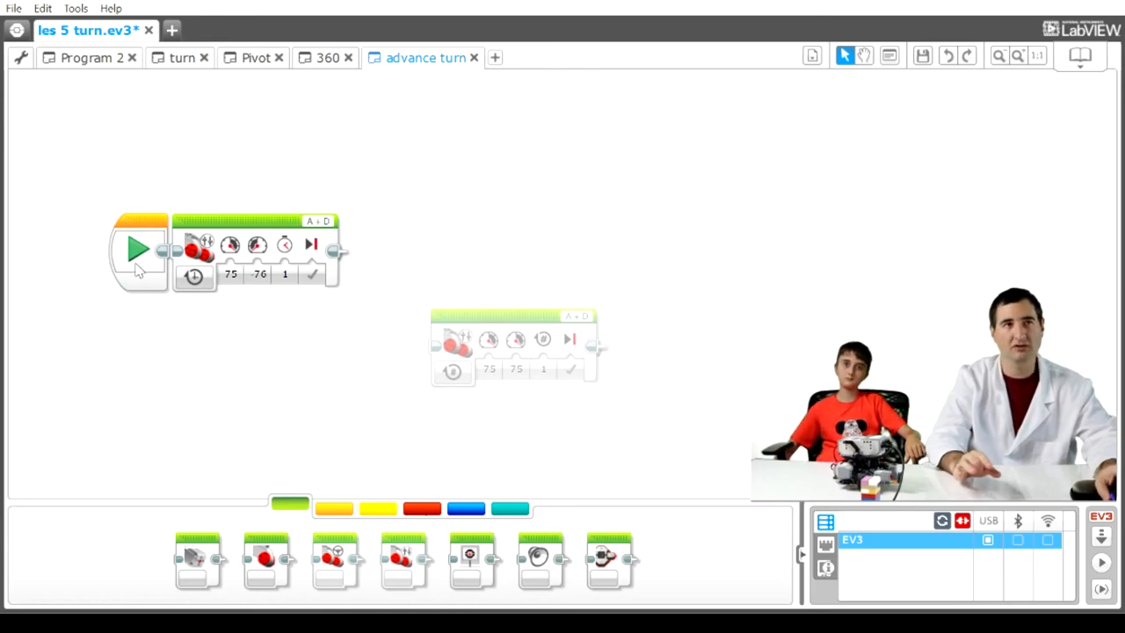
Step: Slide the tank move's second power down to about 61, then reopen the power field
left_click(138, 250)
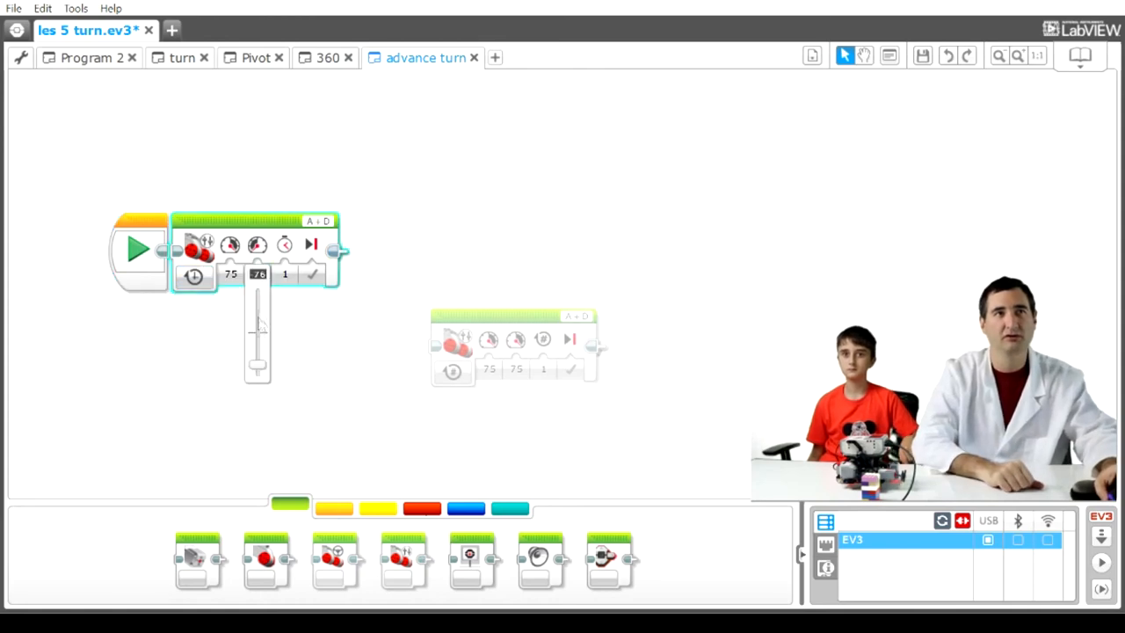
left_click_drag(258, 317, 257, 332)
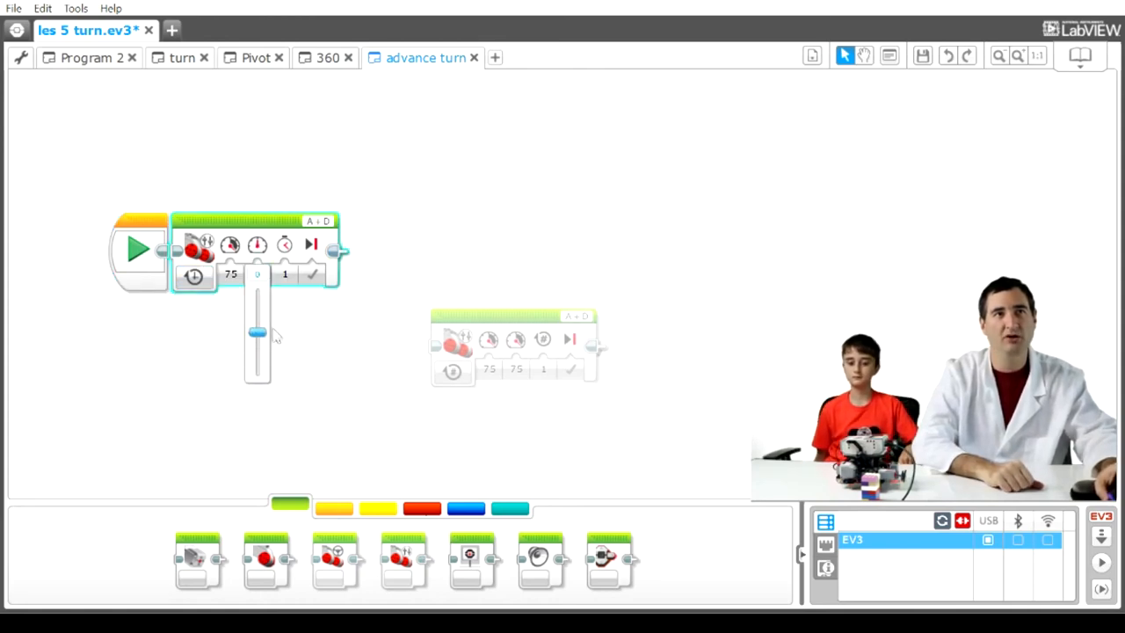
left_click_drag(255, 332, 258, 310)
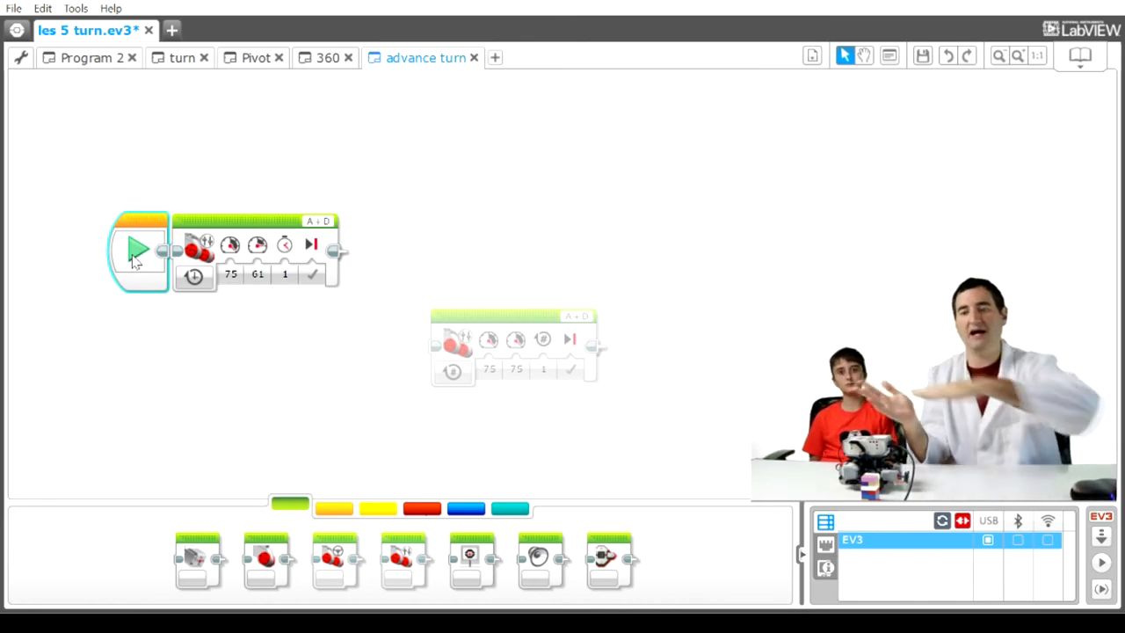
mouse_move(321, 294)
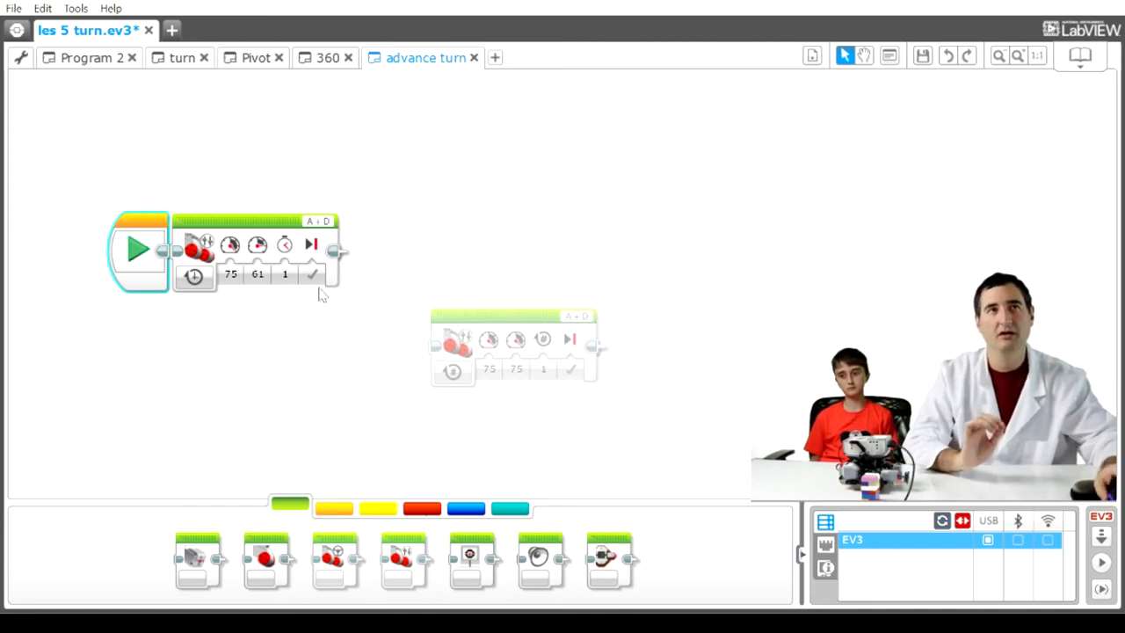
left_click(257, 274)
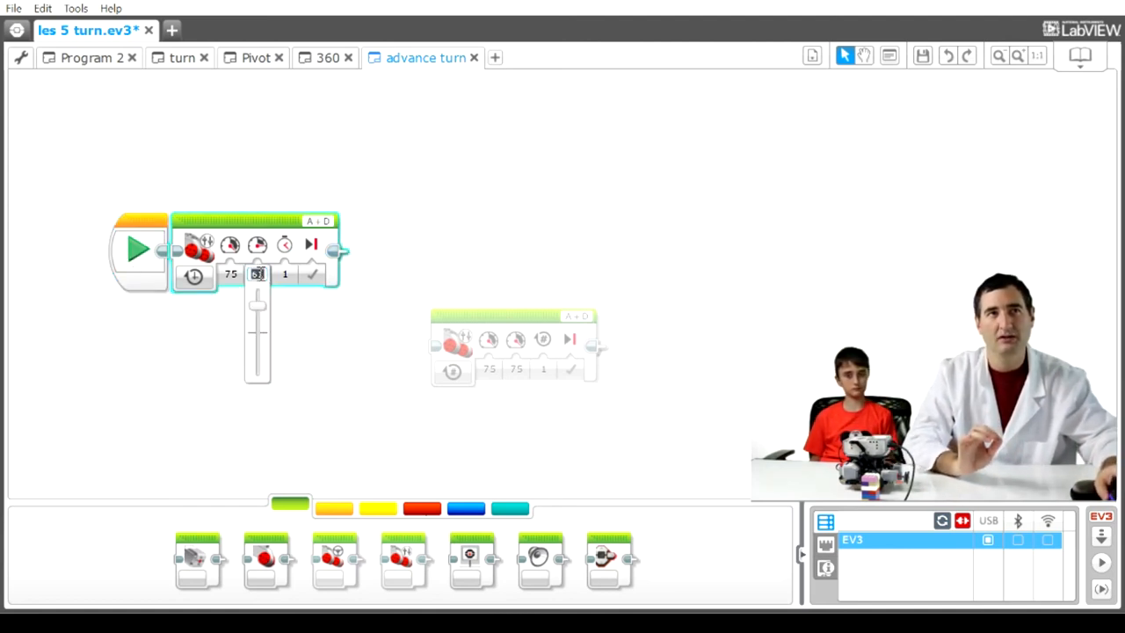